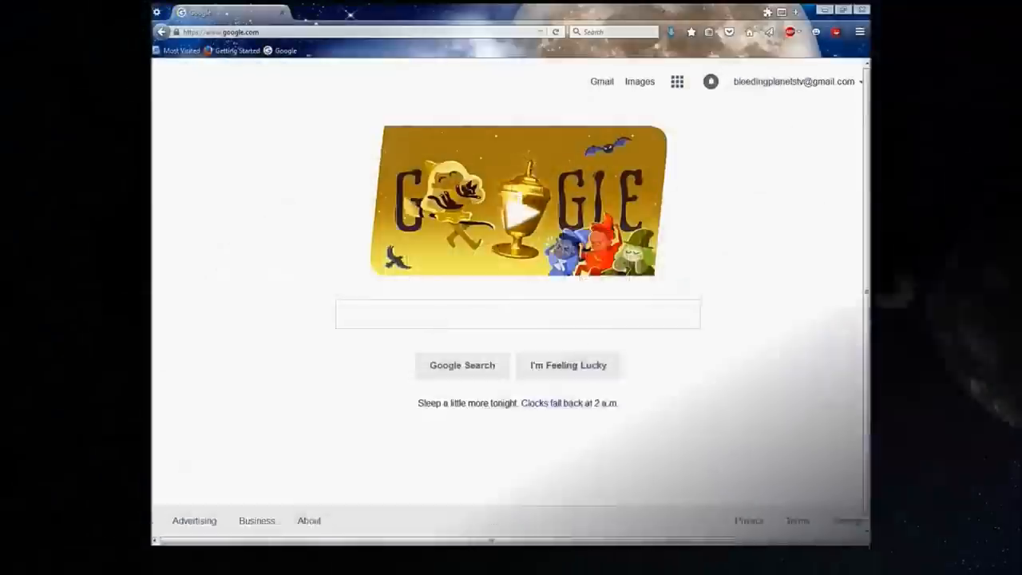
- Go to ispyconnect in the browser and open its Download page
click(220, 32)
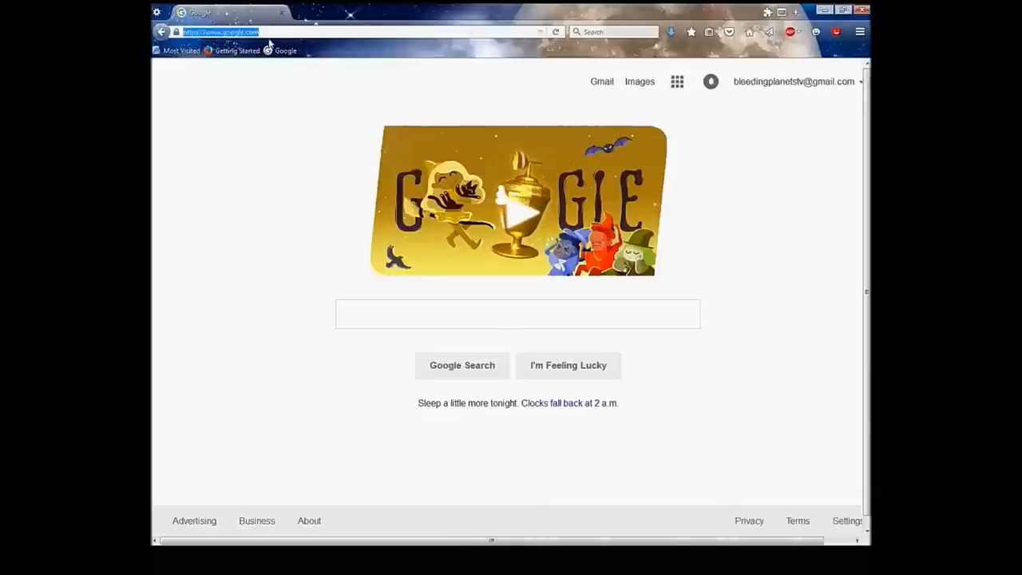
text(ispyconnect)
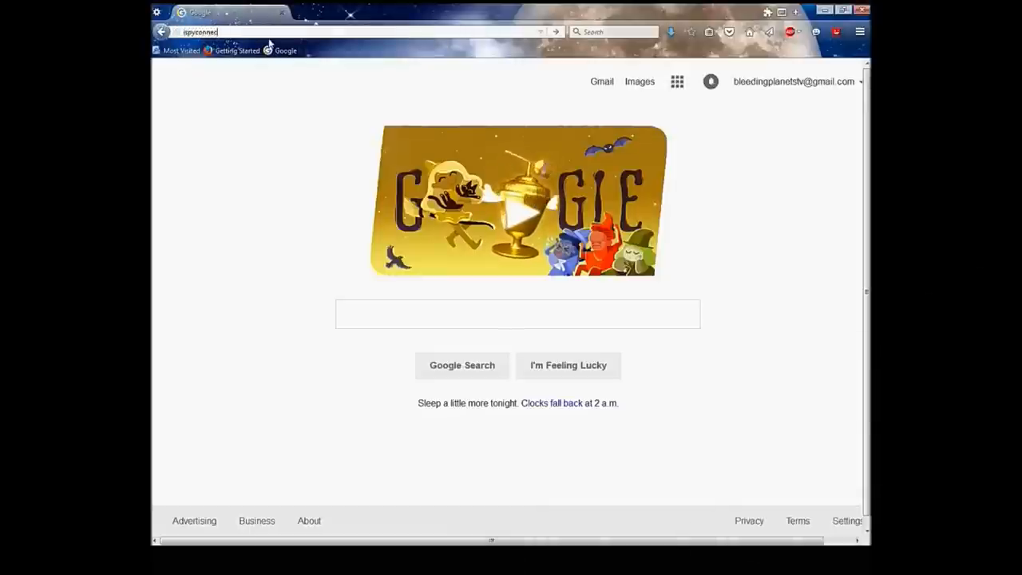
key(Return)
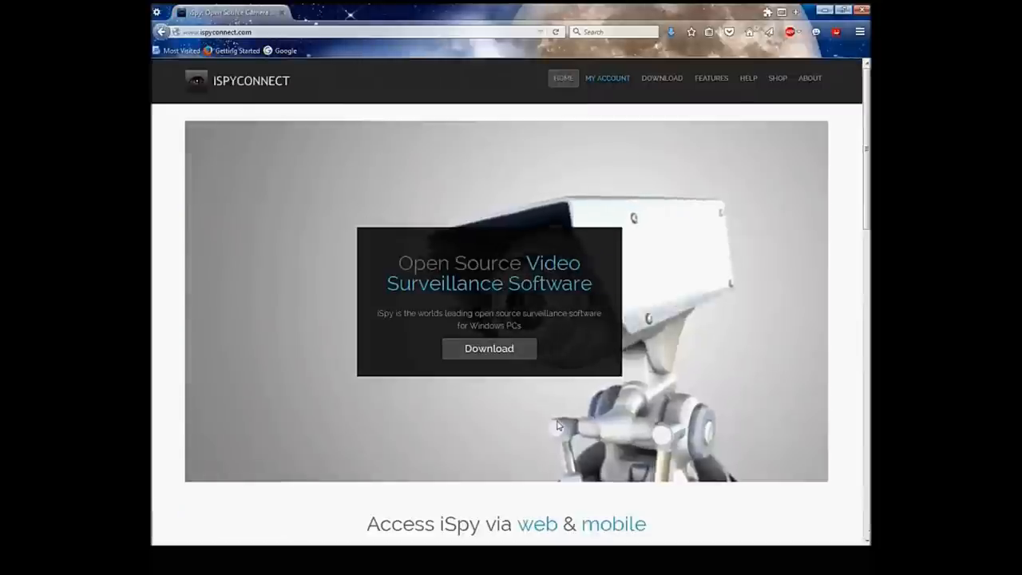
click(489, 348)
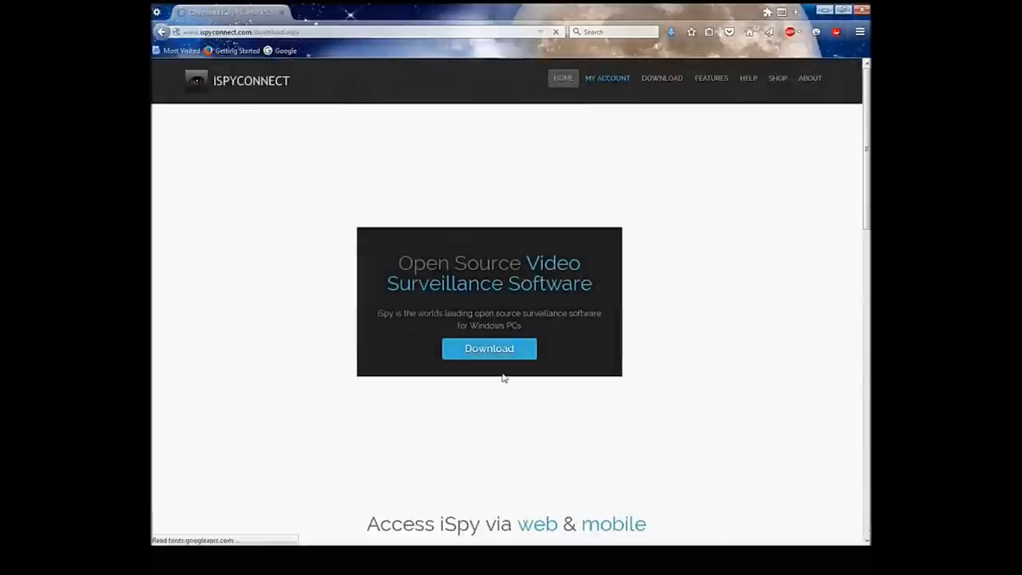
click(488, 348)
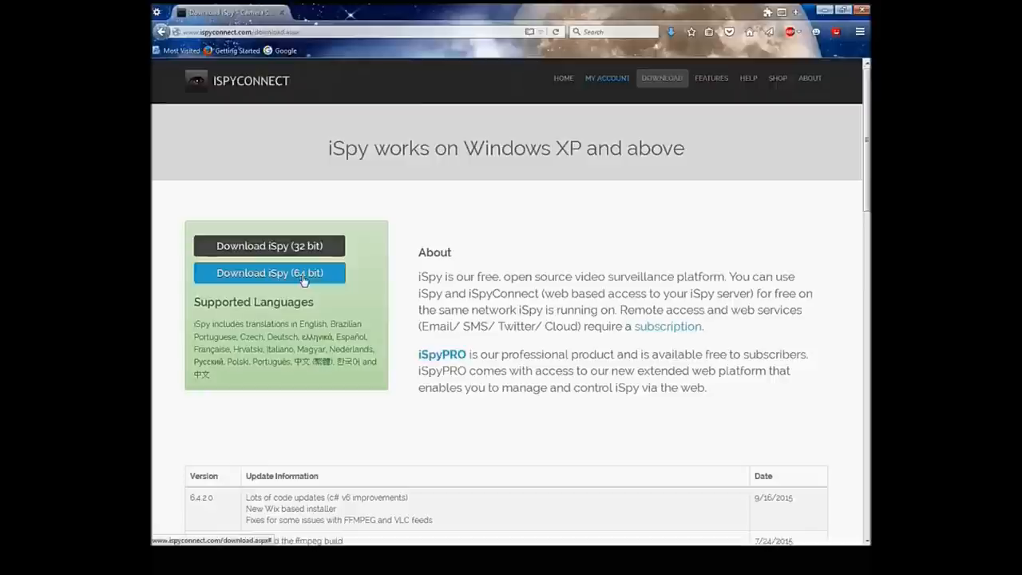
- Download the 64-bit iSpy zip, opening it with Windows Explorer
click(269, 272)
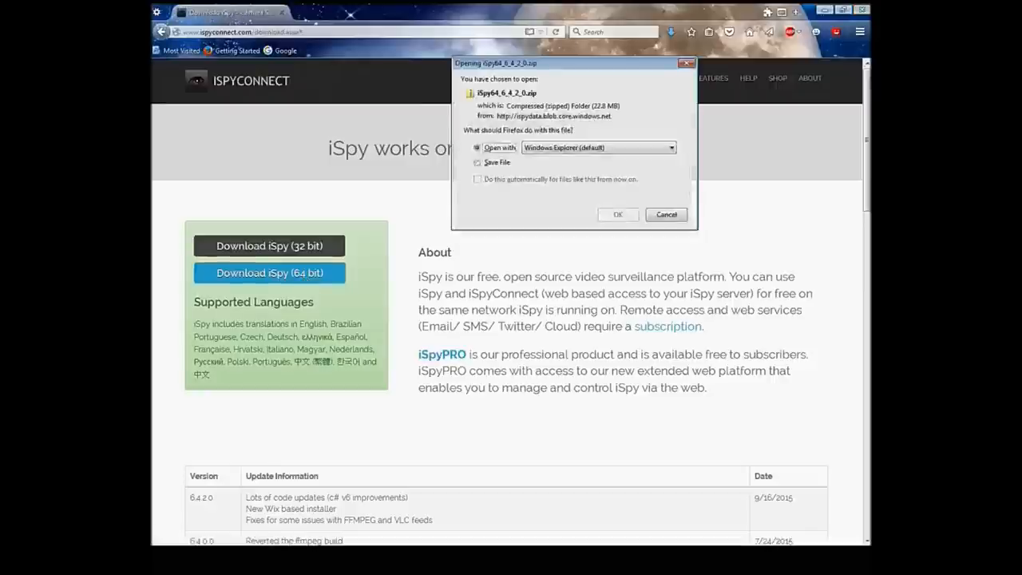
mouse_move(617, 214)
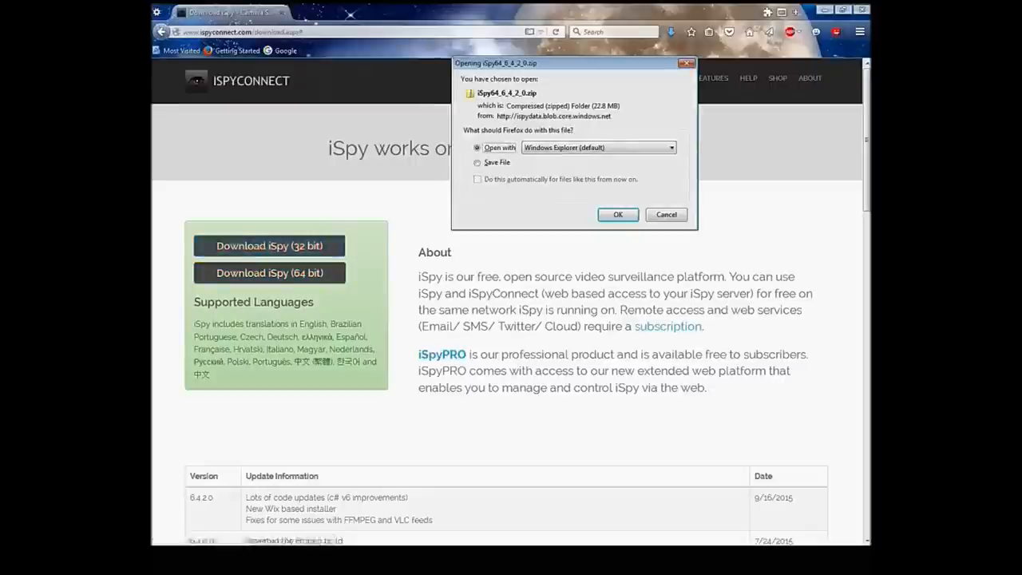
click(477, 163)
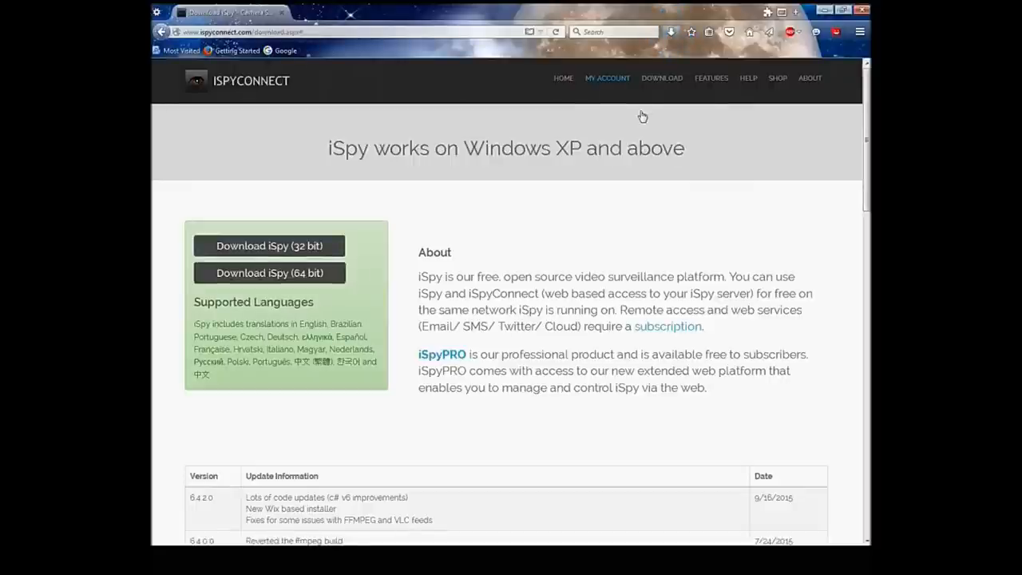
mouse_move(626, 71)
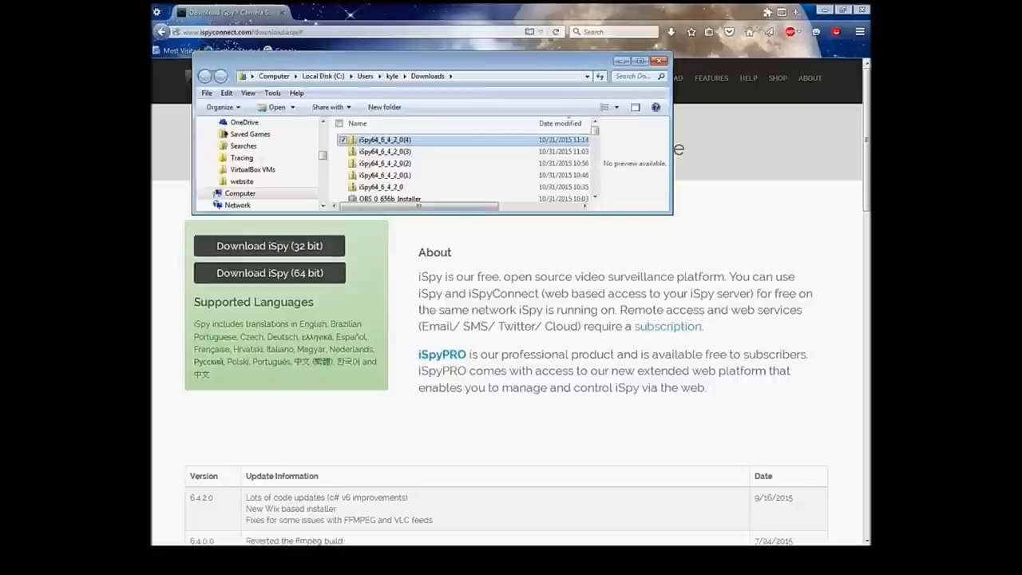
- Extract All from the iSpy zip with the Desktop as destination
right_click(383, 139)
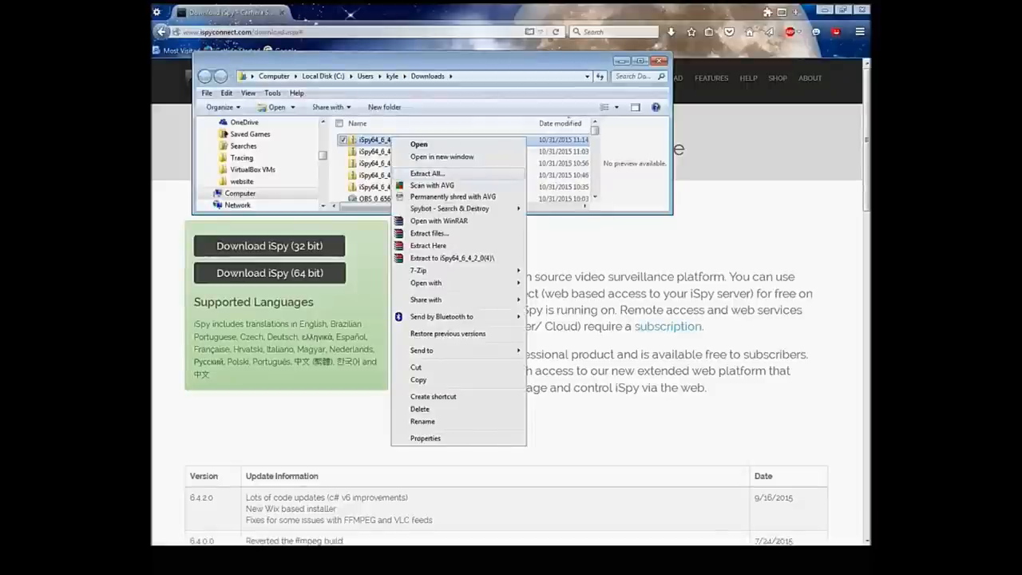
click(427, 173)
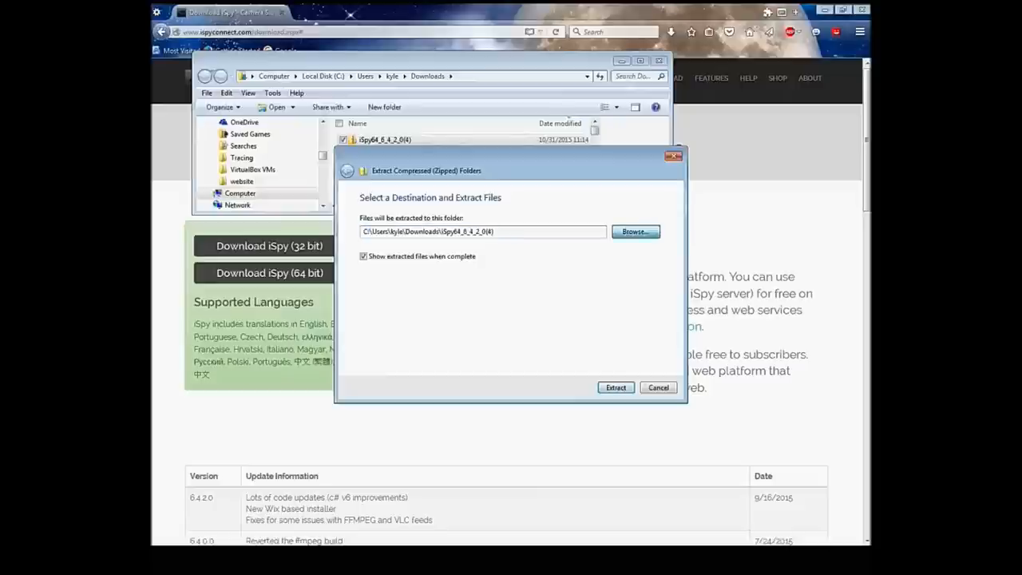
click(635, 232)
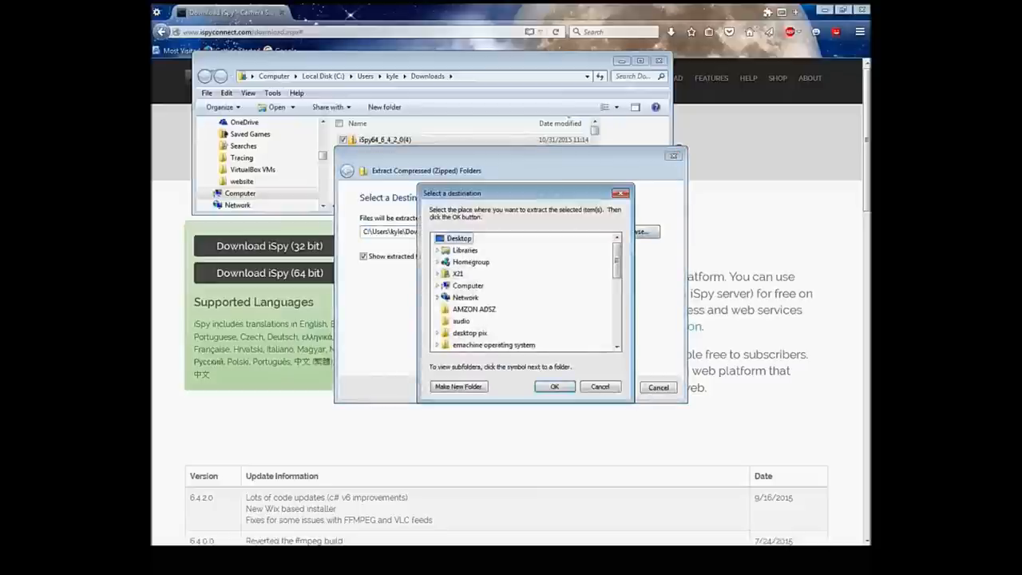
click(554, 386)
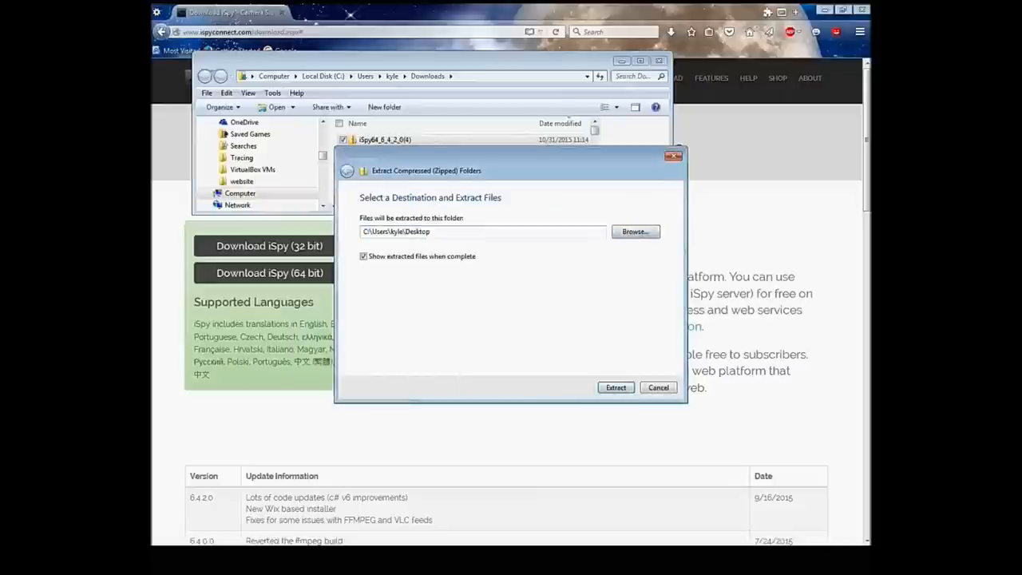
click(616, 387)
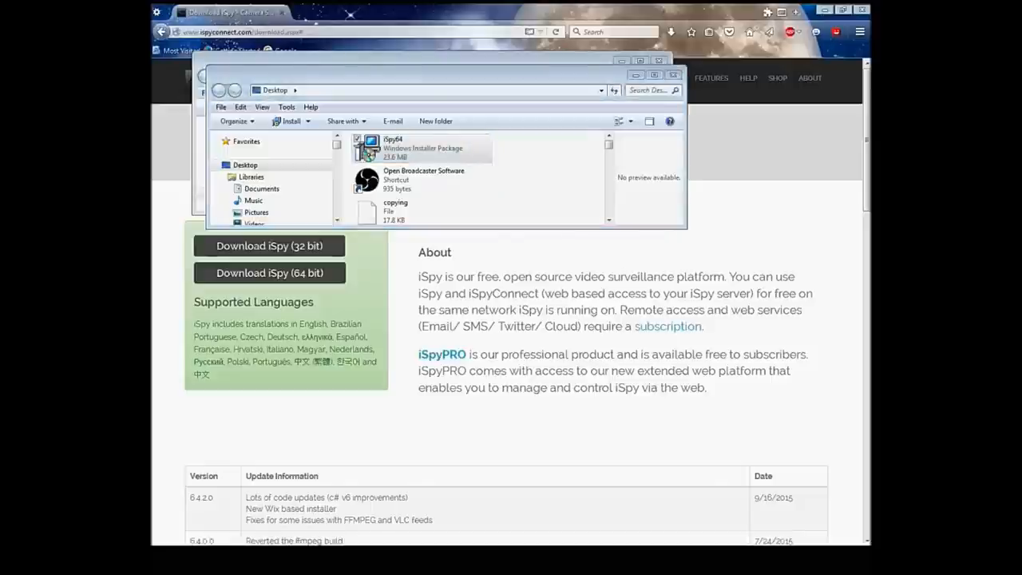
- Run the iSpy64 installer past the welcome step, then cancel and finish the wizard
double_click(391, 148)
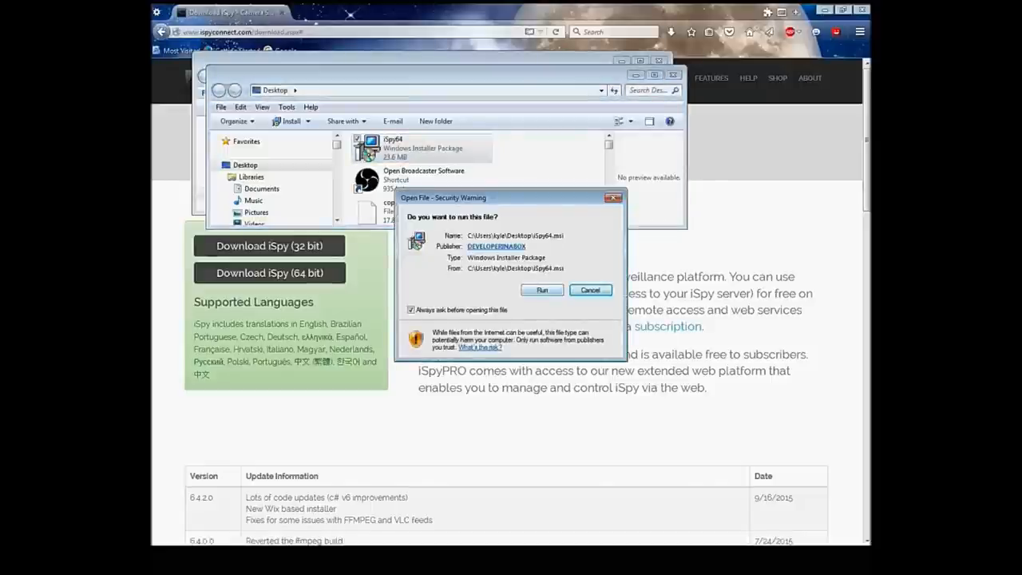
click(541, 290)
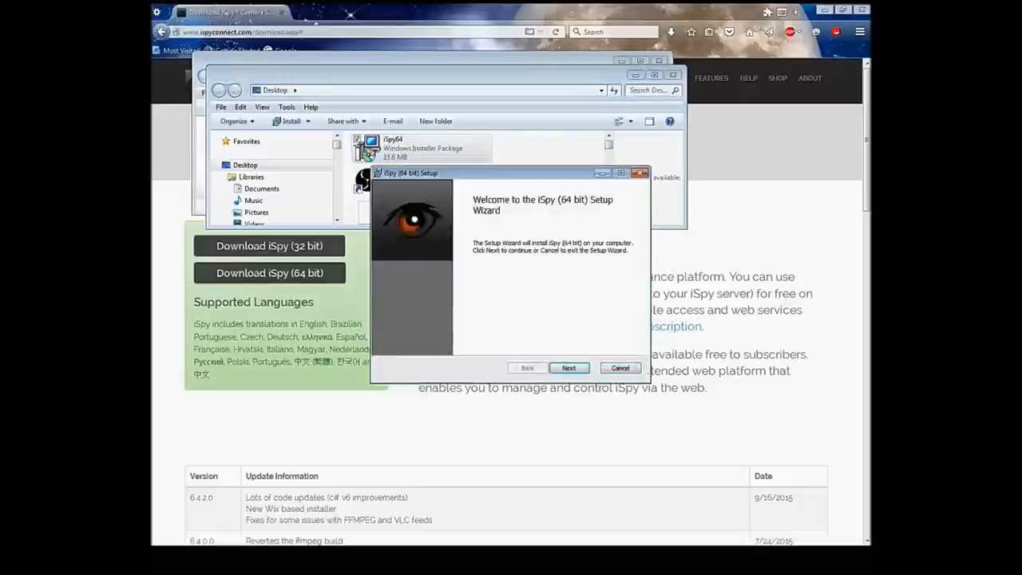
click(568, 368)
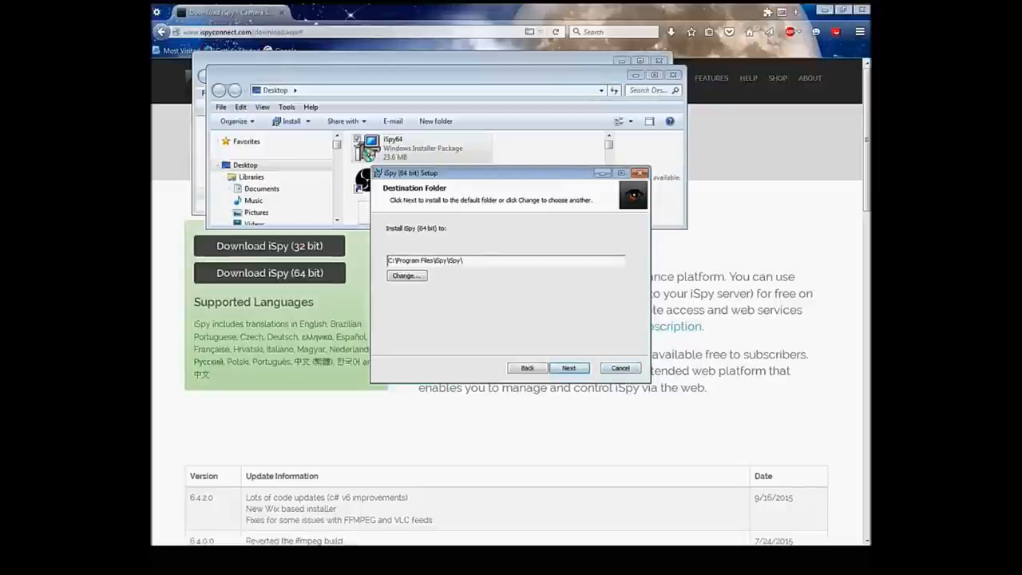
click(620, 368)
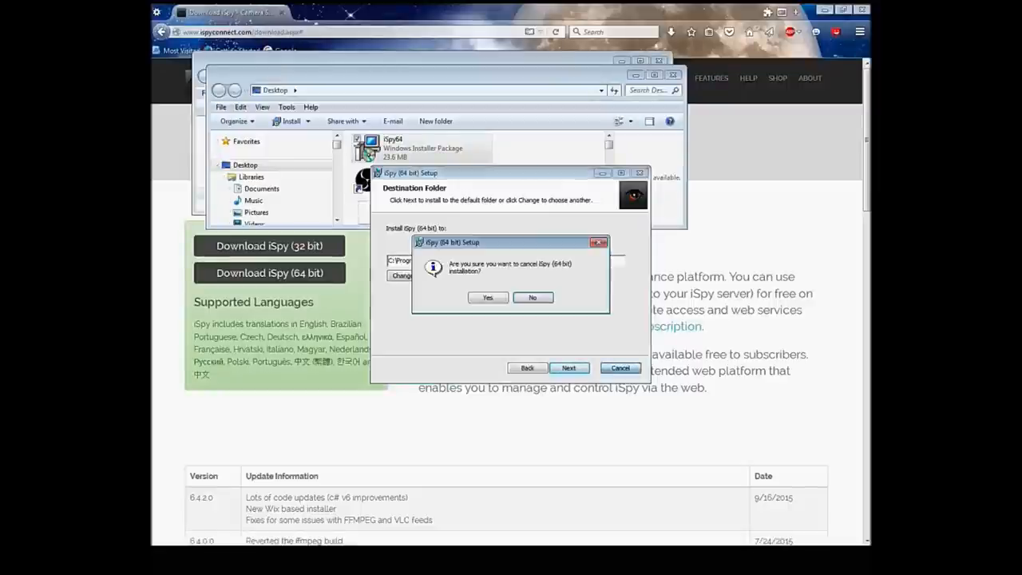
click(486, 297)
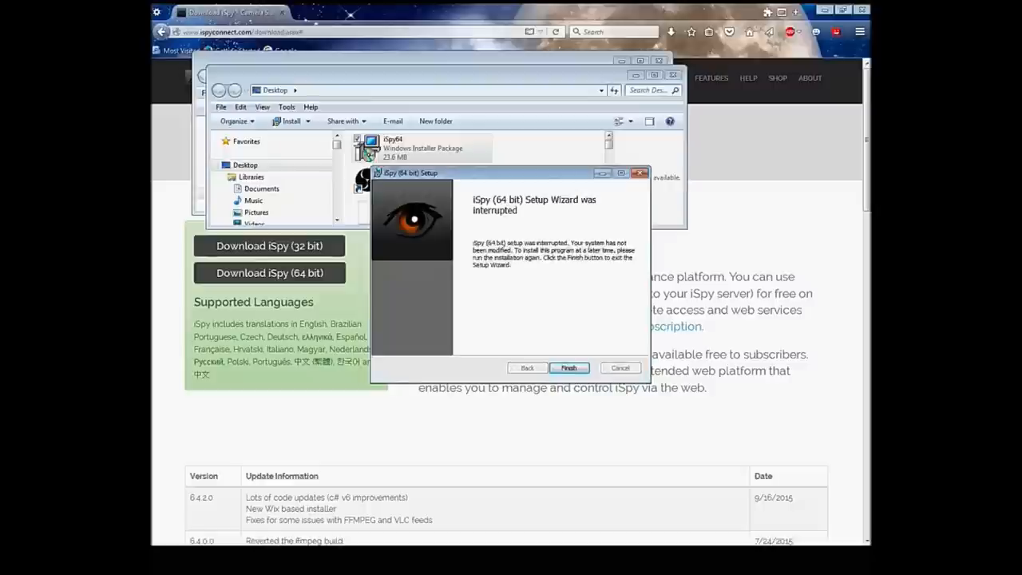
click(568, 368)
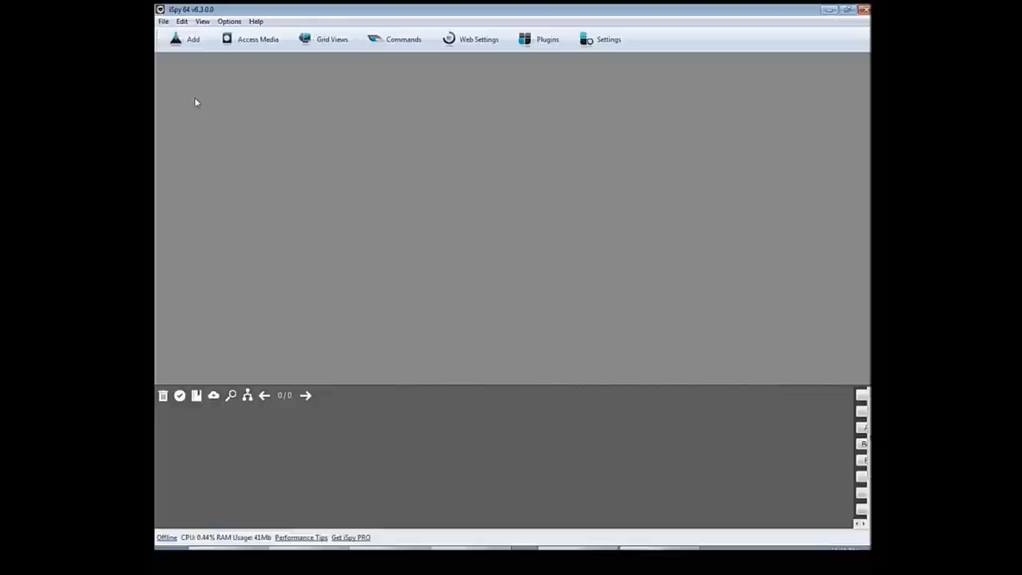
click(187, 39)
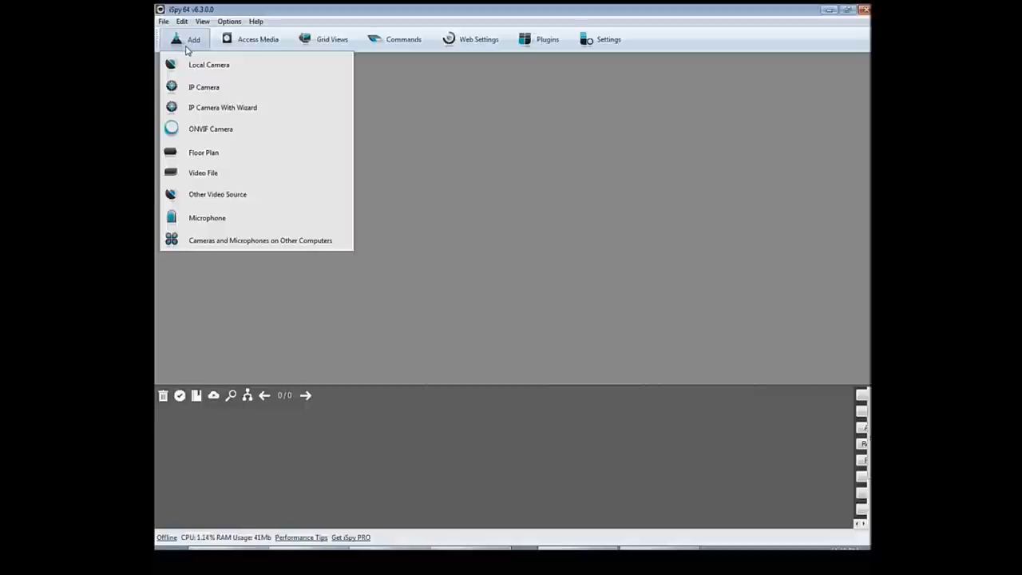
mouse_move(203, 68)
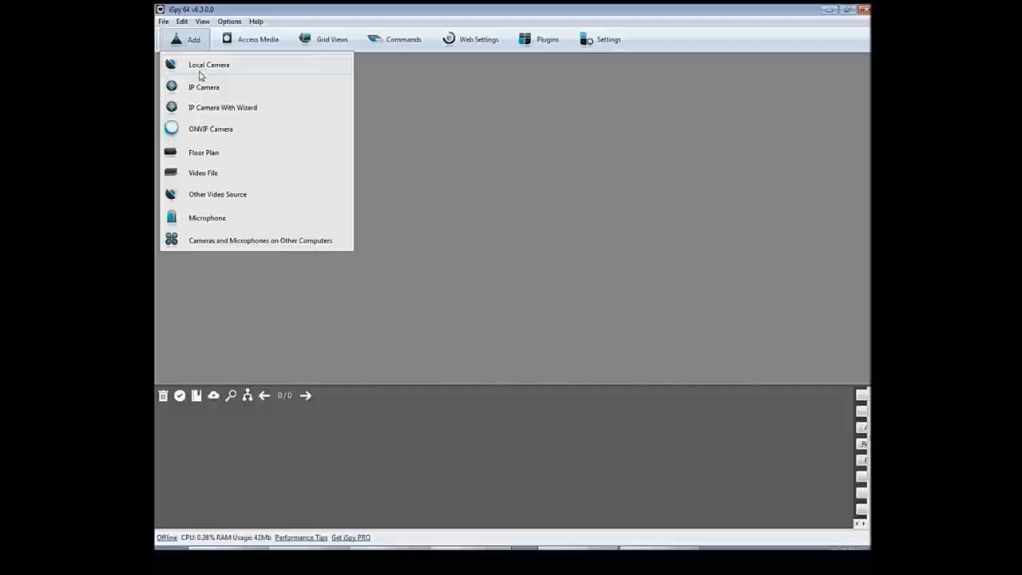
mouse_move(203, 86)
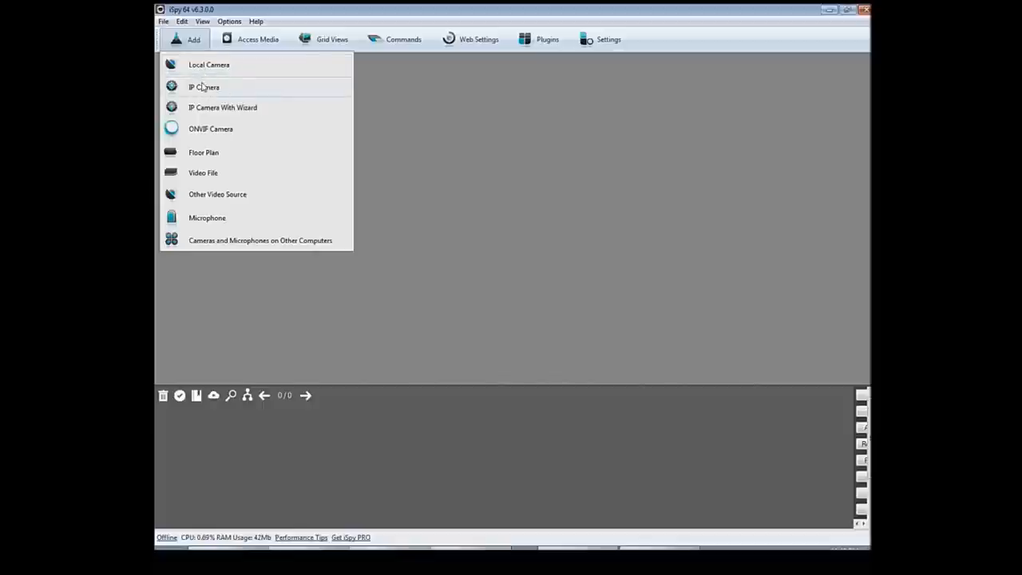
mouse_move(224, 100)
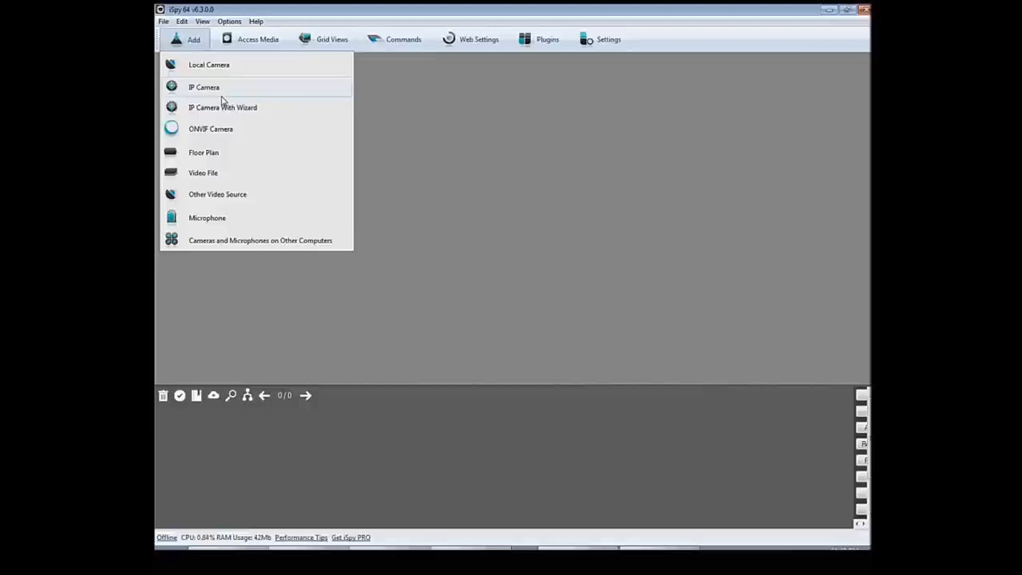
mouse_move(235, 210)
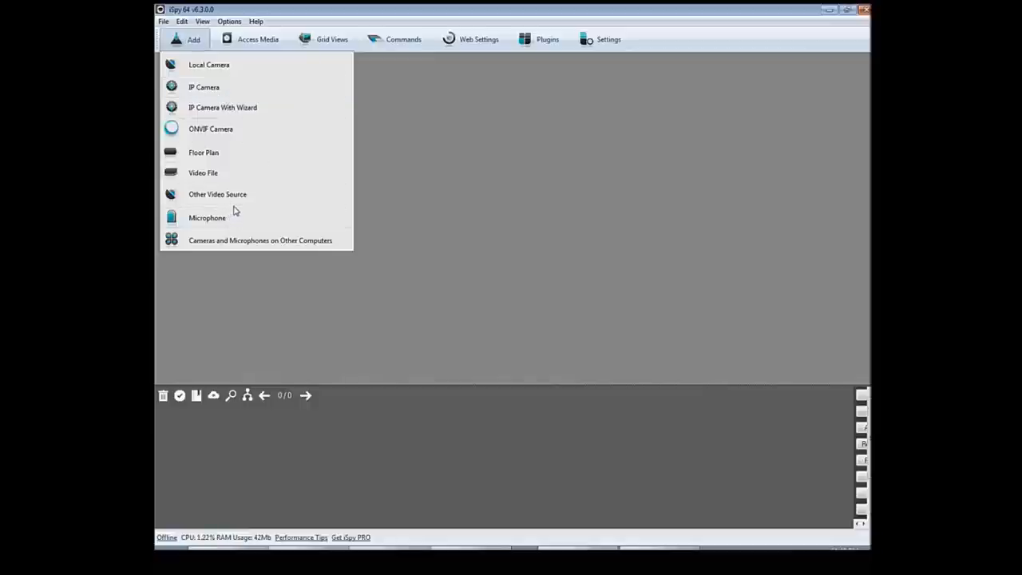
mouse_move(232, 217)
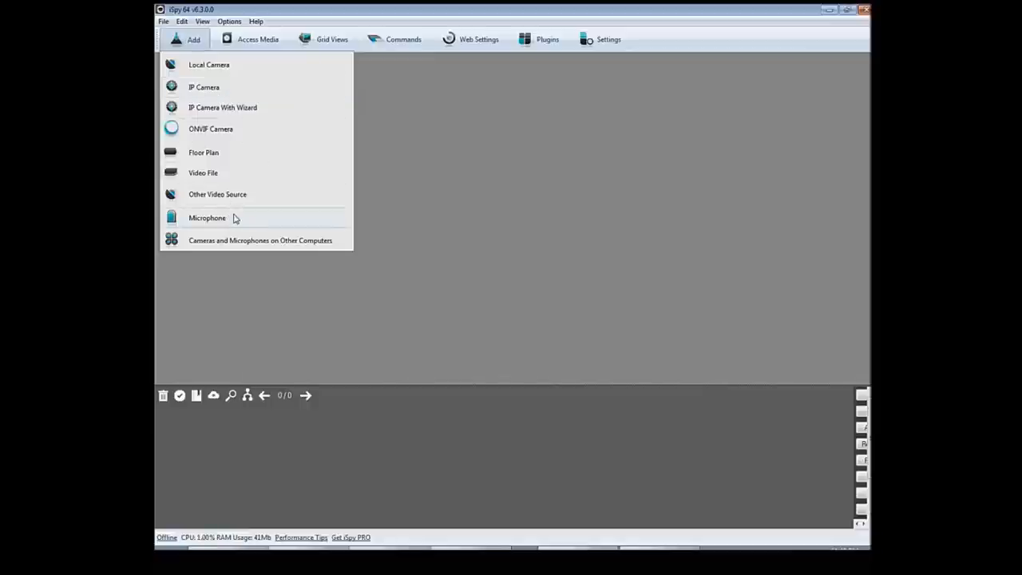
mouse_move(228, 259)
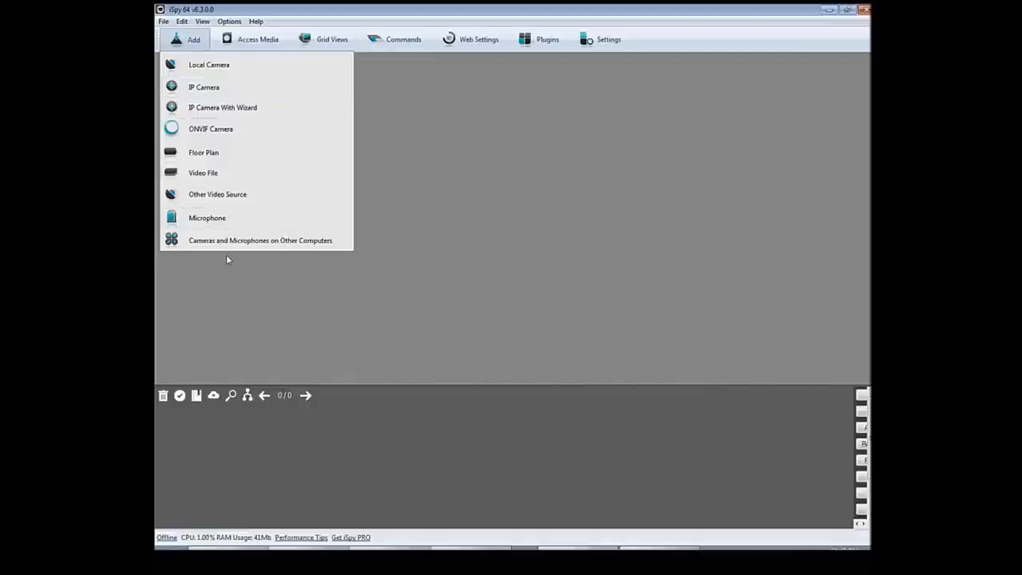
mouse_move(260, 241)
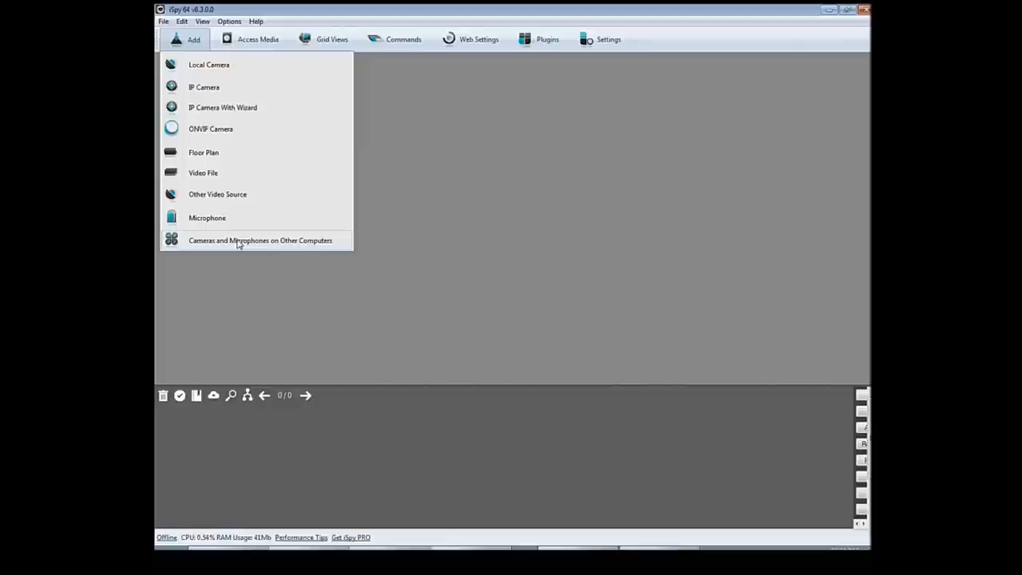
mouse_move(254, 190)
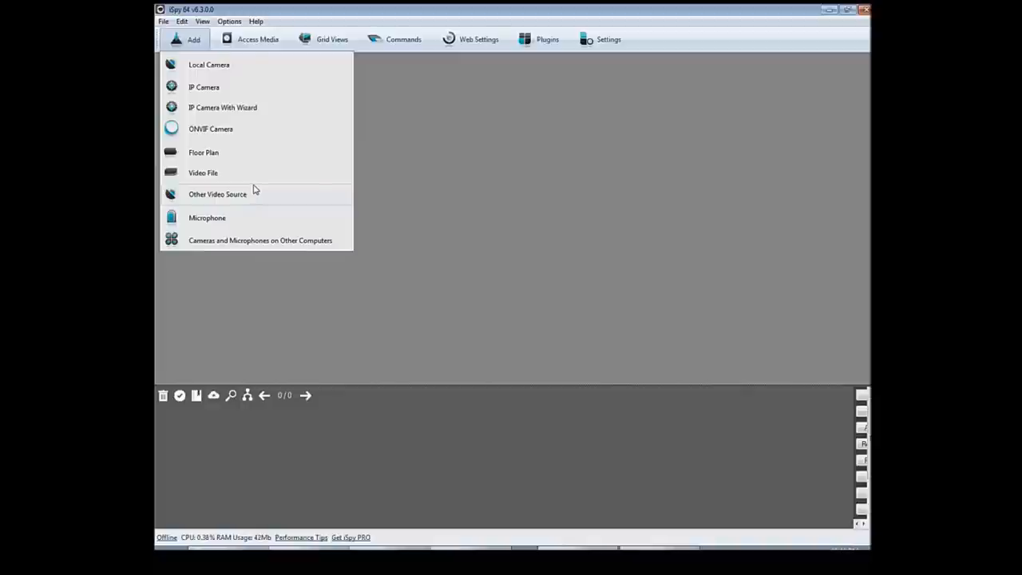
mouse_move(264, 70)
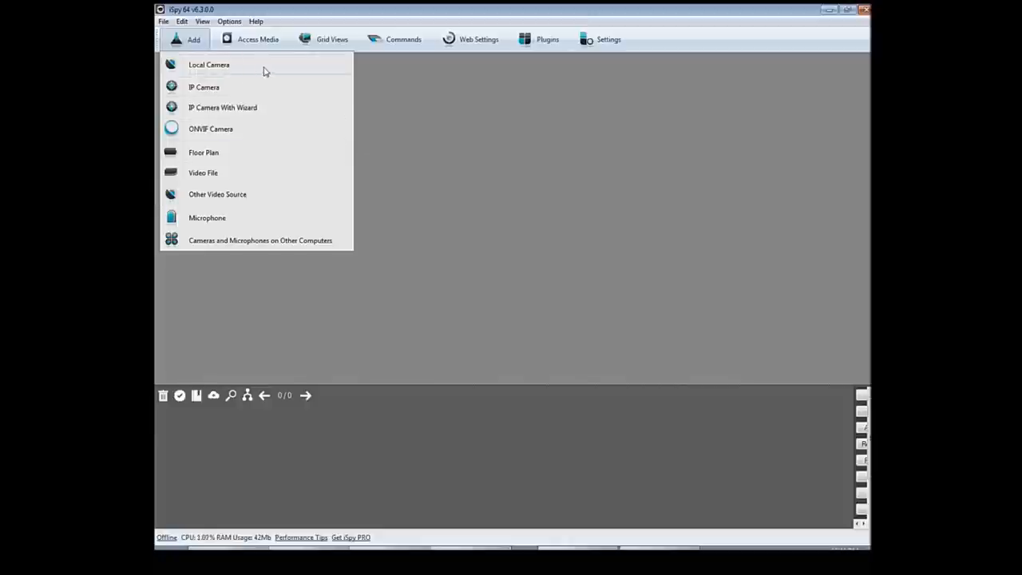
mouse_move(244, 73)
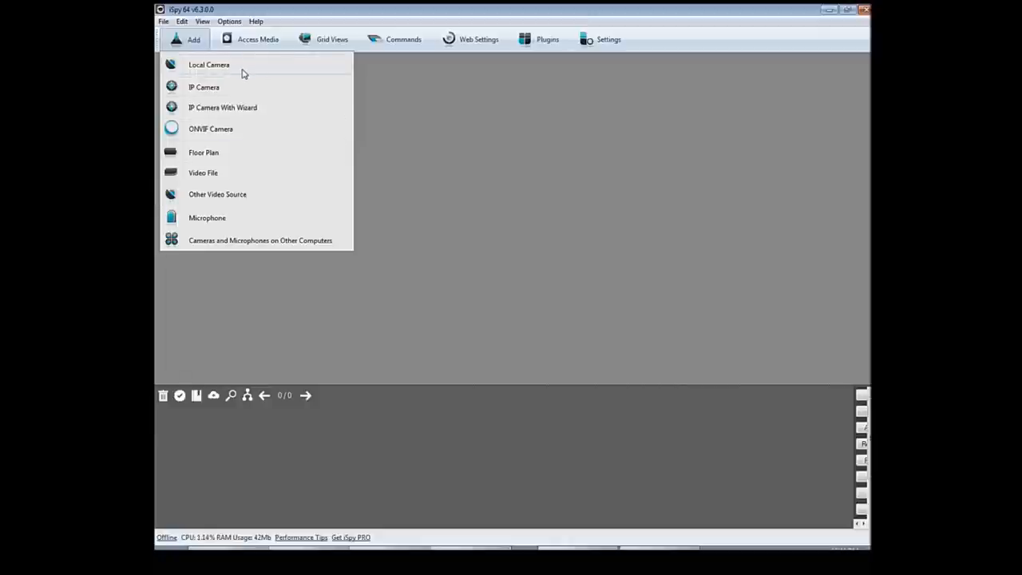
- Add a Local Camera using Logitech Webcam C210 as the video device
click(208, 65)
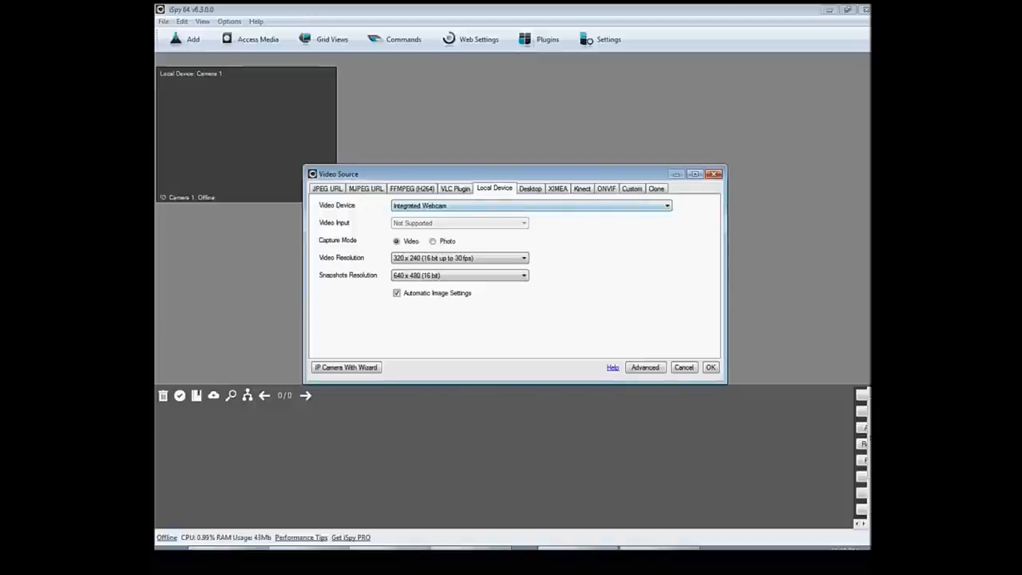
click(667, 205)
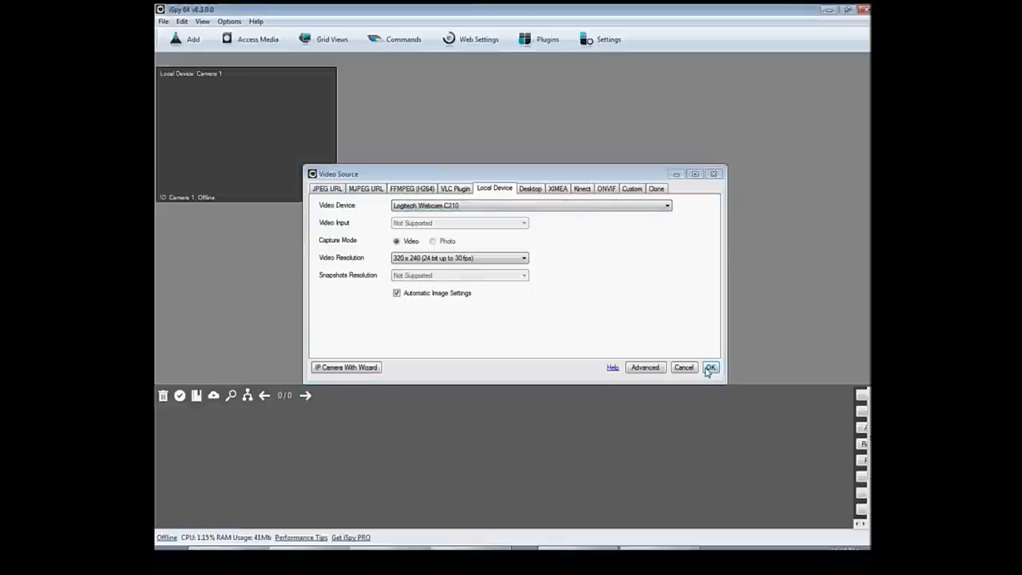
click(709, 367)
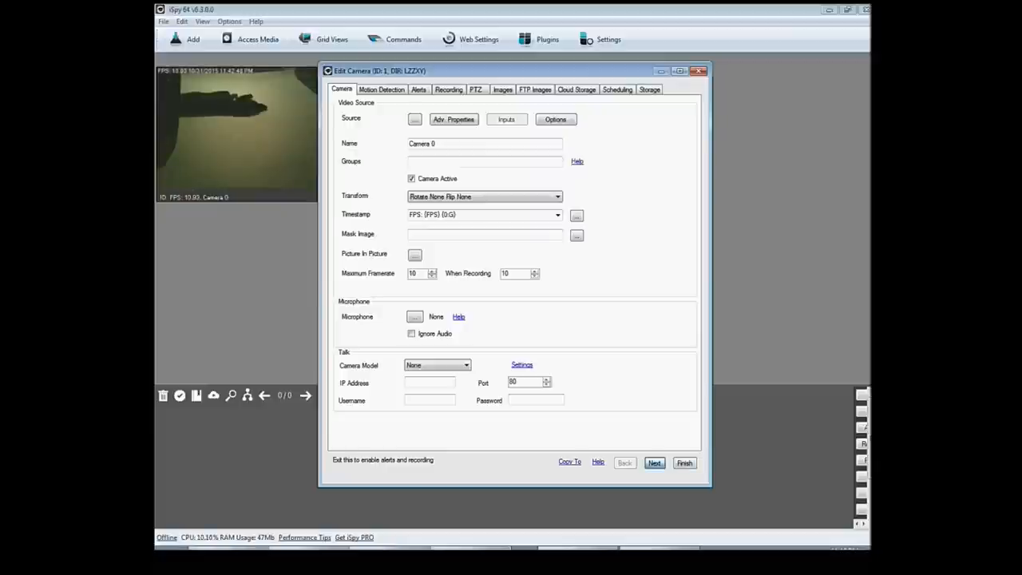
- Step through the Motion Detection tab to reach the alert settings
click(381, 89)
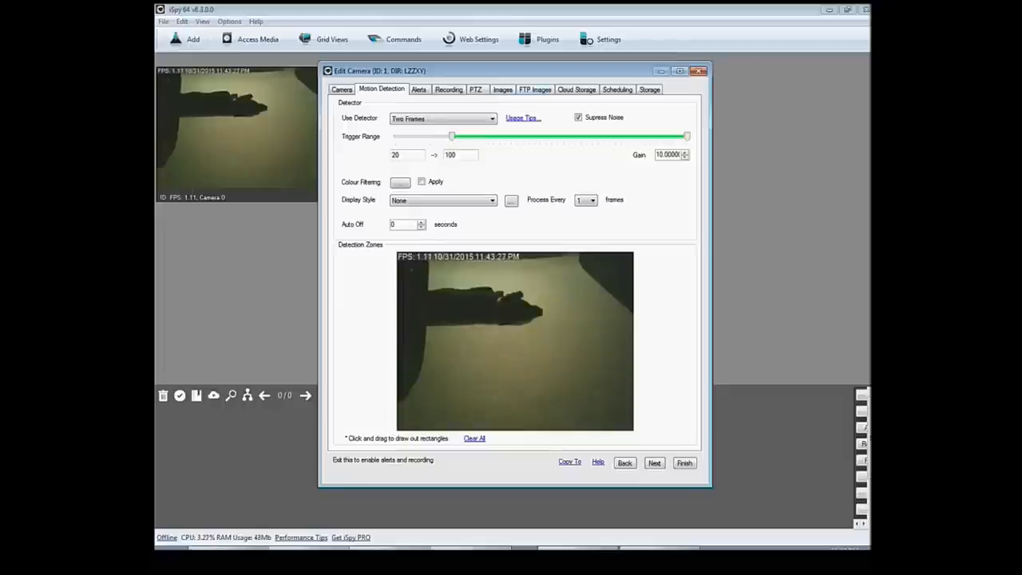
click(418, 89)
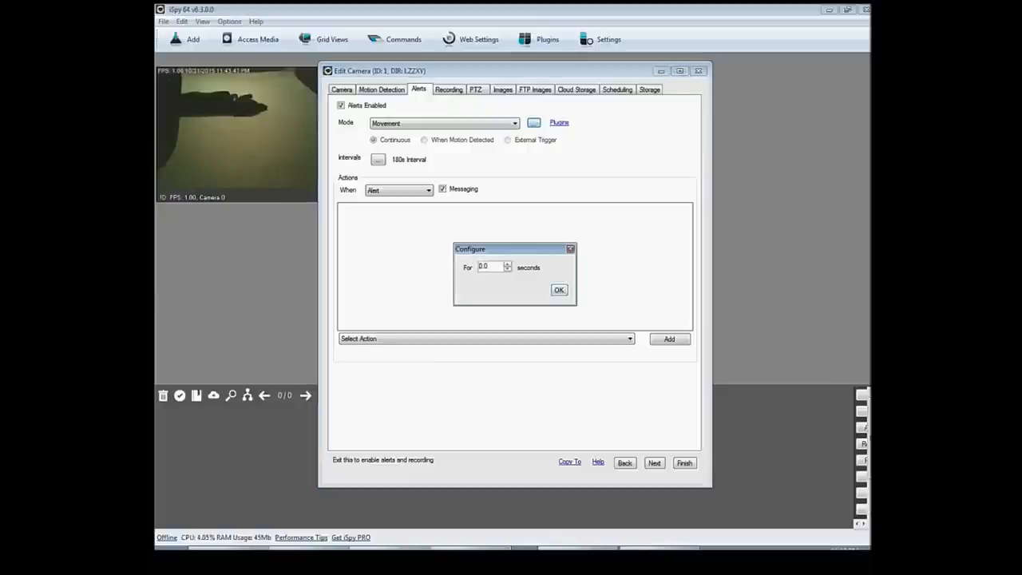
- Dismiss the alert duration prompt with OK
click(558, 289)
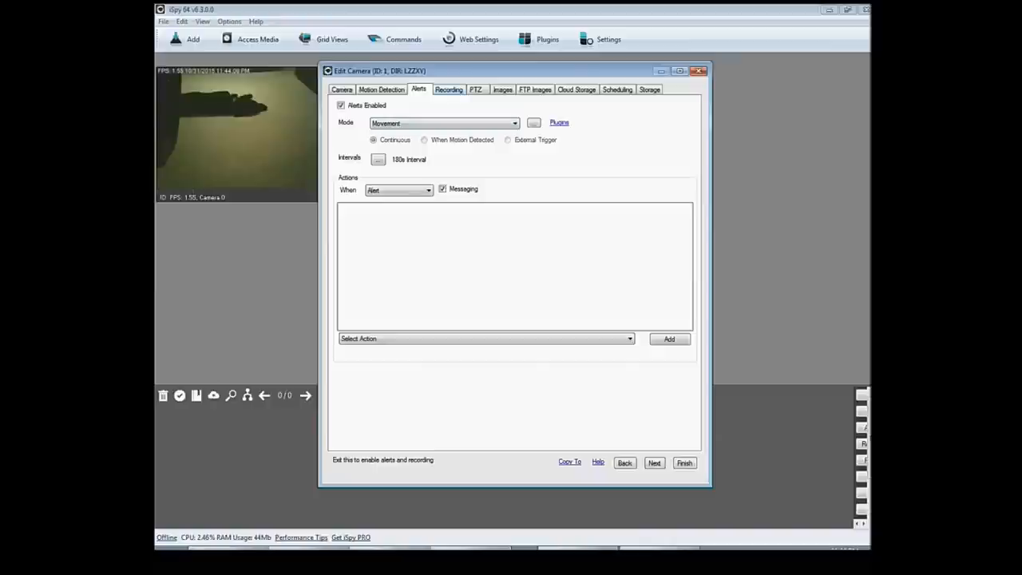
- Move to the Recording tab, recording on movement detection as H264 MP4
click(448, 90)
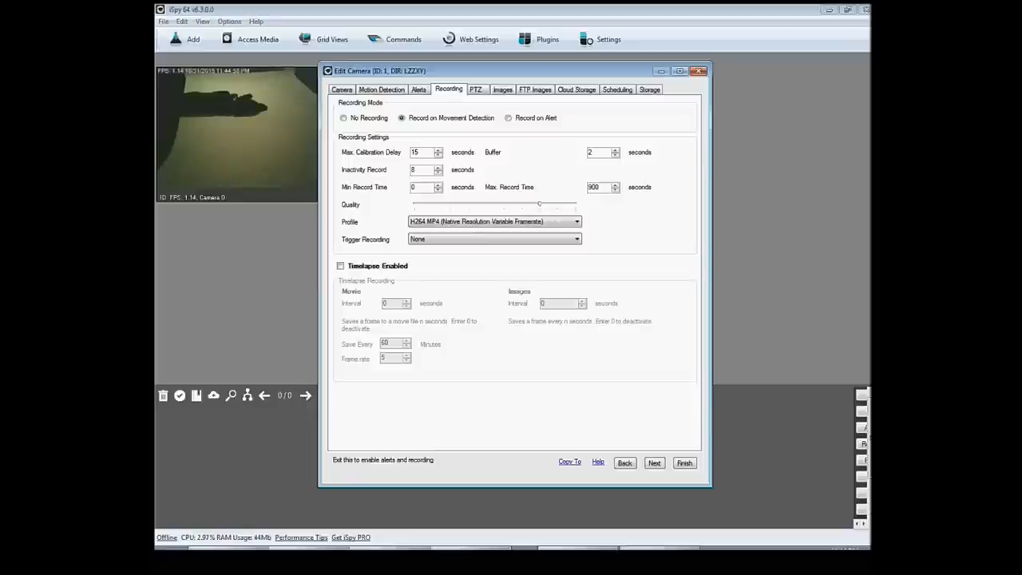
- In Images, try Interval saving, then switch back to saving on Motion Detection
click(502, 88)
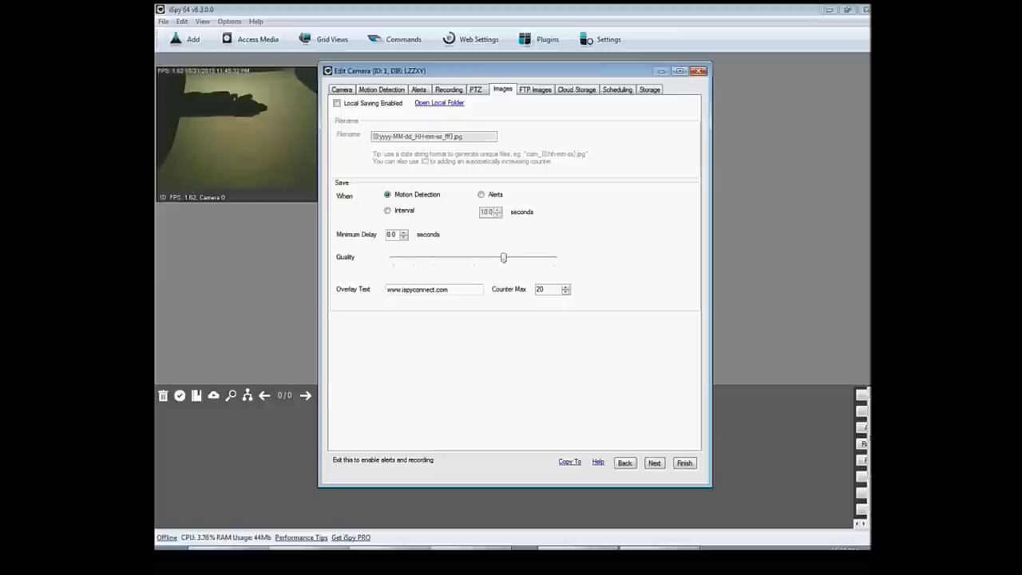
click(387, 210)
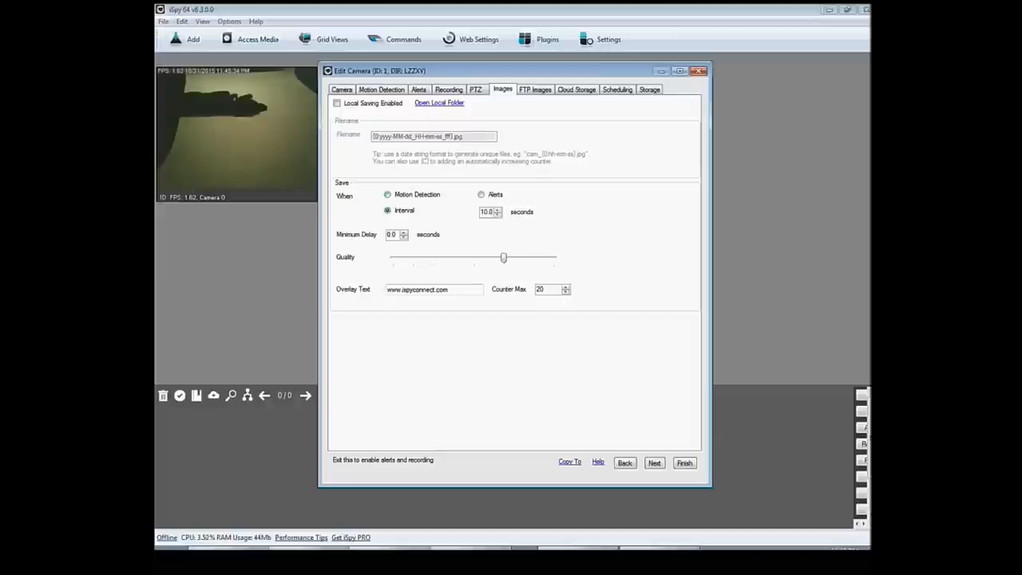
click(387, 194)
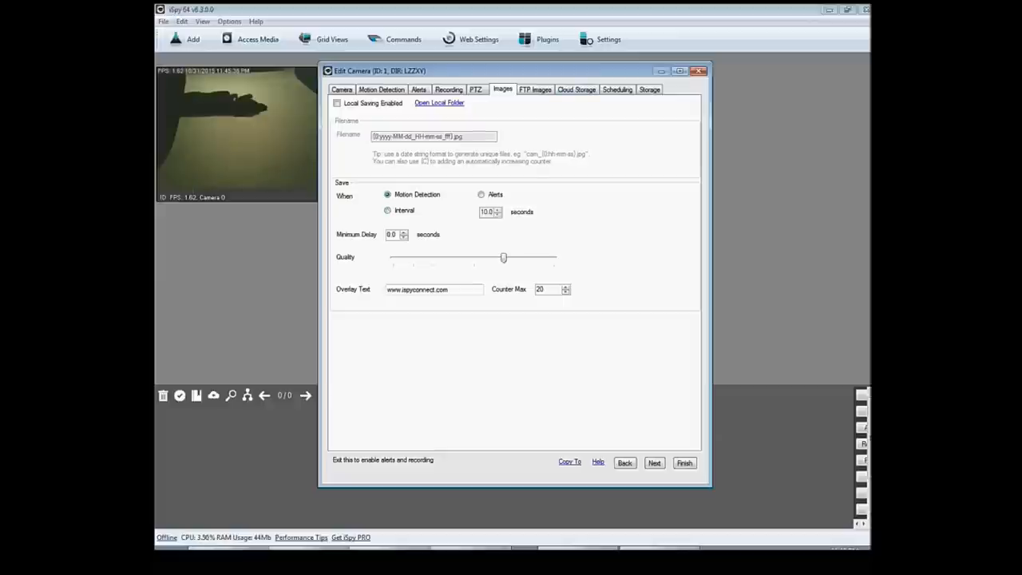
- Pass through the FTP Images options to the Cloud Storage settings
click(535, 89)
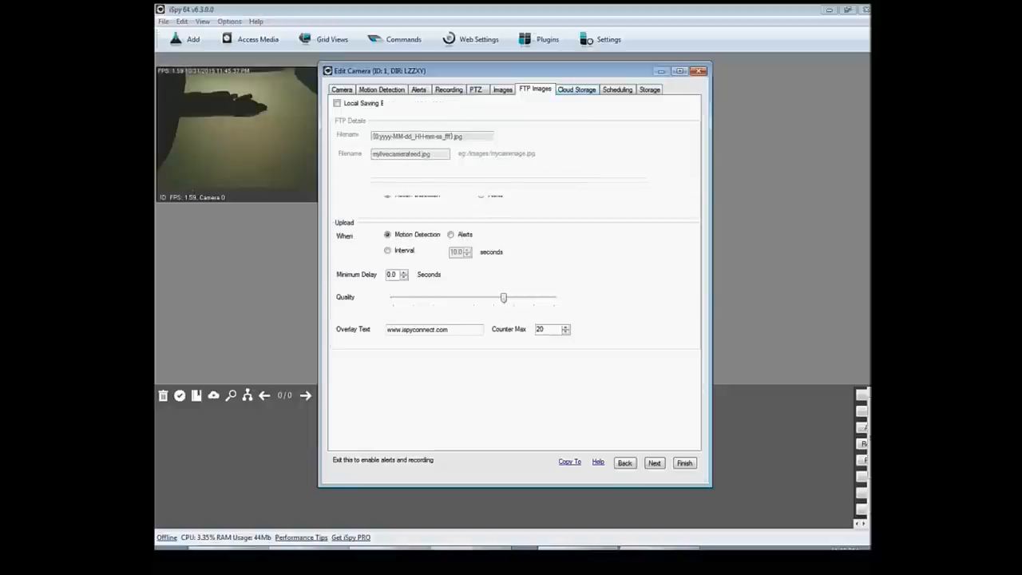
click(338, 103)
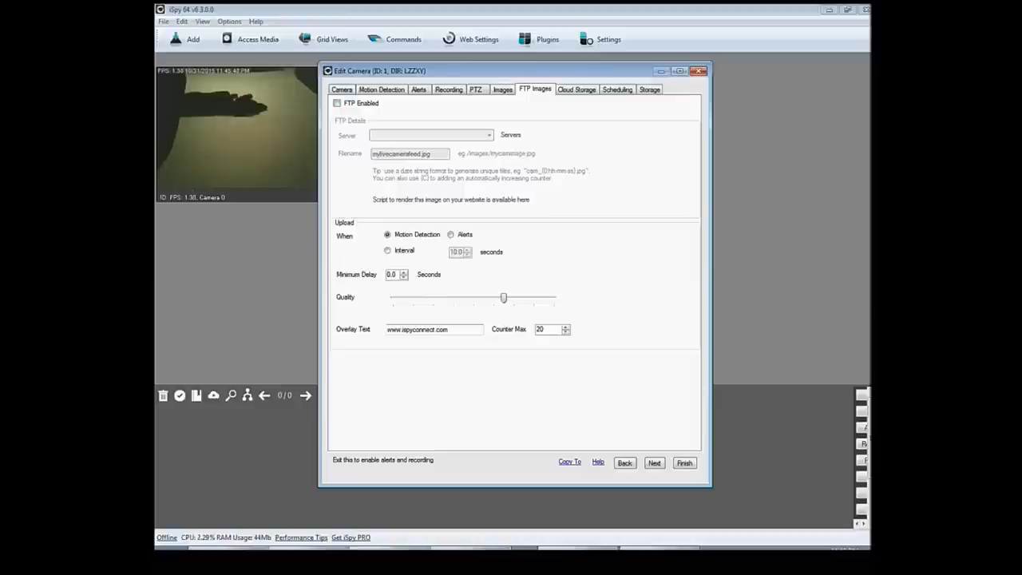
click(576, 89)
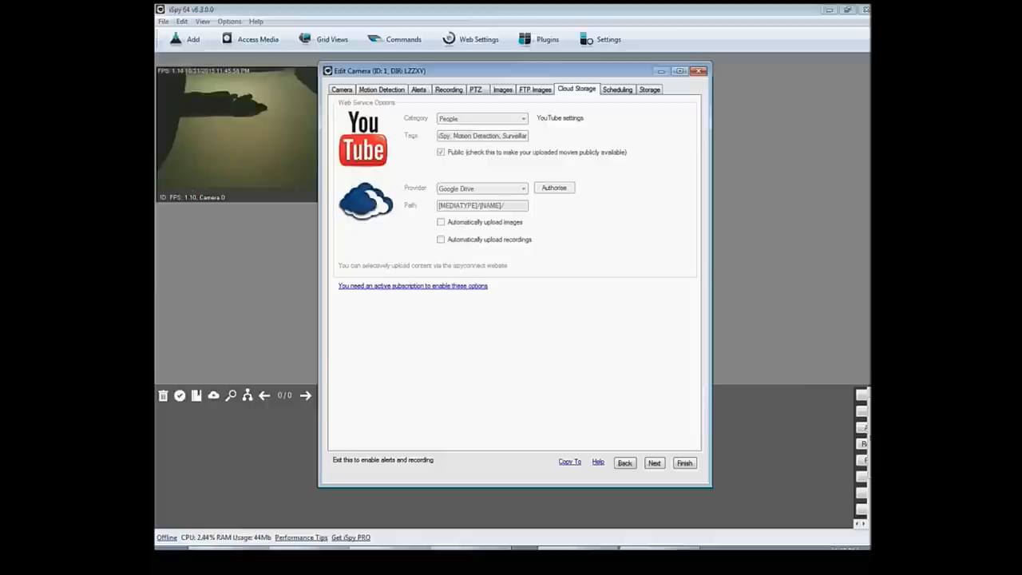
- Move to the Scheduling tab, where no schedules exist yet
click(616, 88)
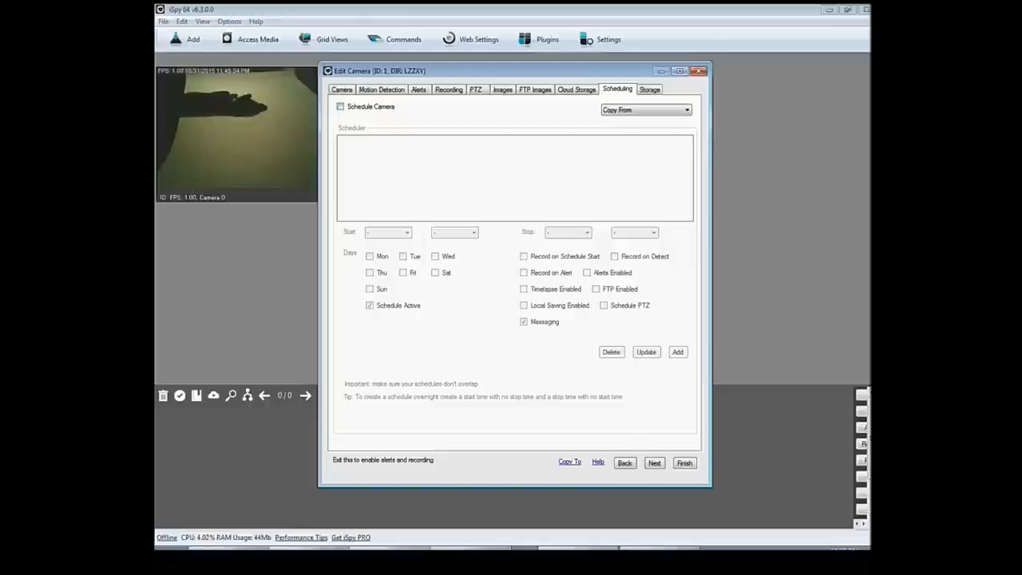
- Enter a 12:30 schedule start including Sunday, then untick Schedule Camera and go to Storage
click(340, 106)
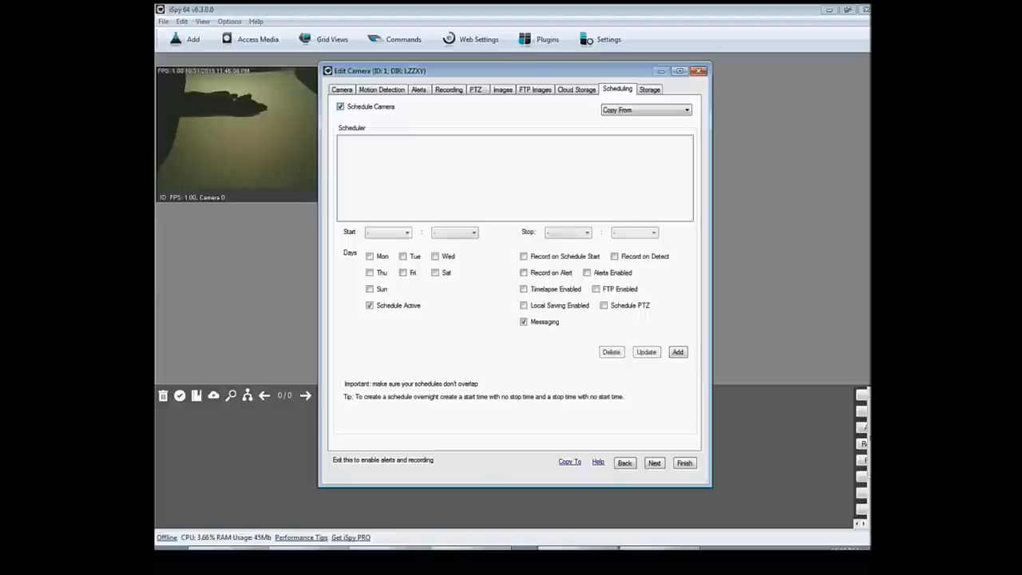
click(407, 232)
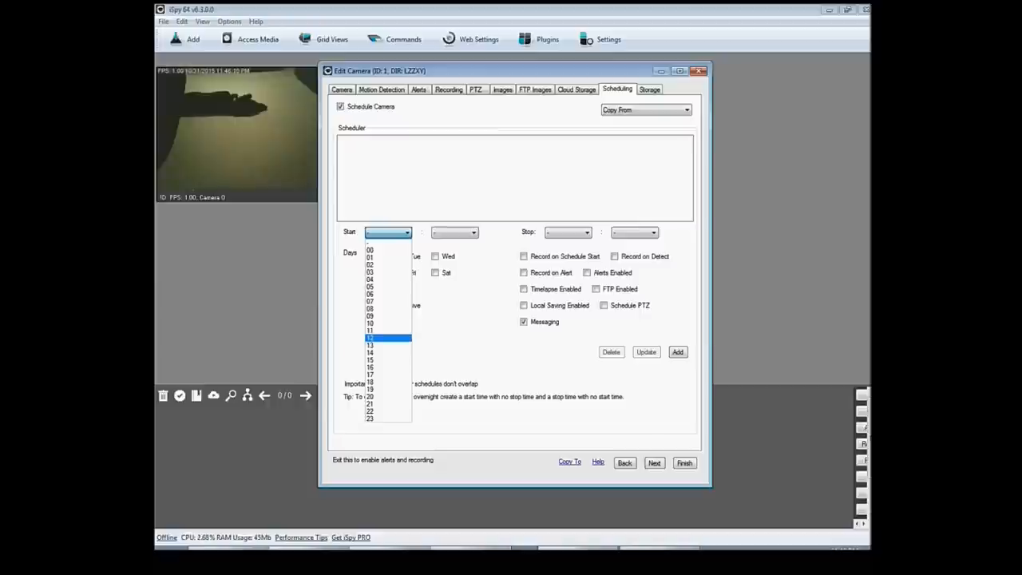
click(474, 233)
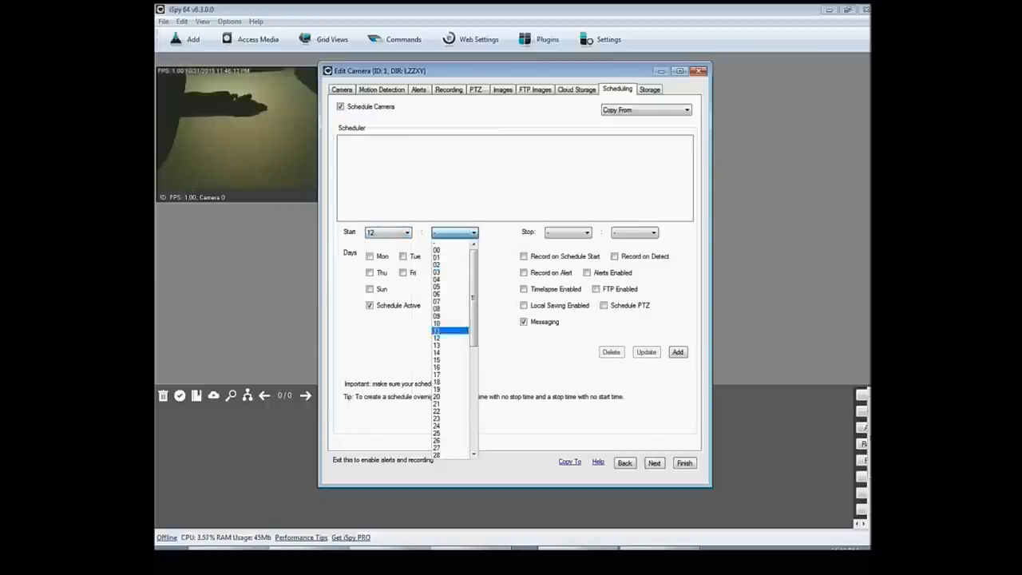
scroll(down, 3)
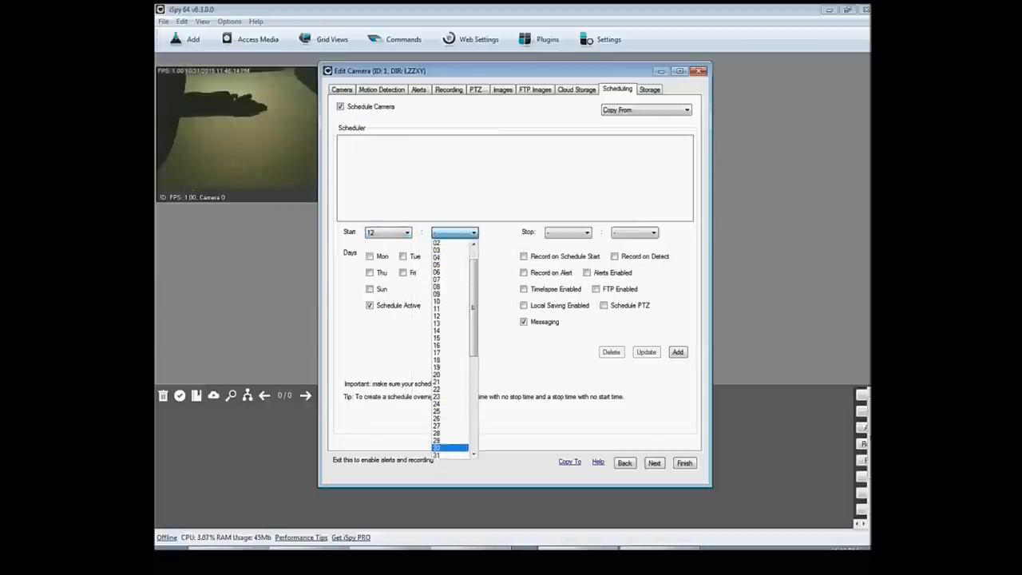
click(437, 447)
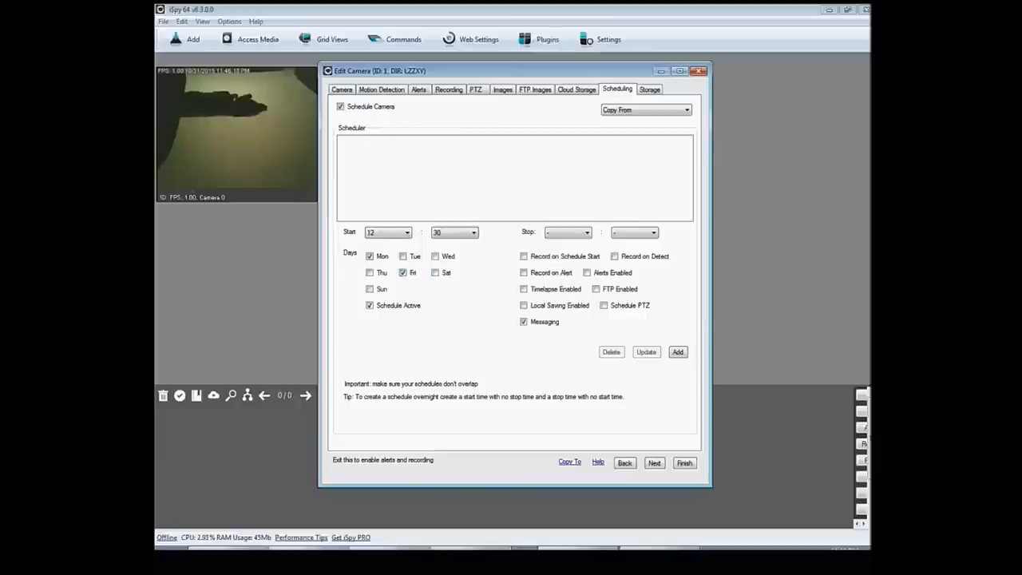
click(370, 289)
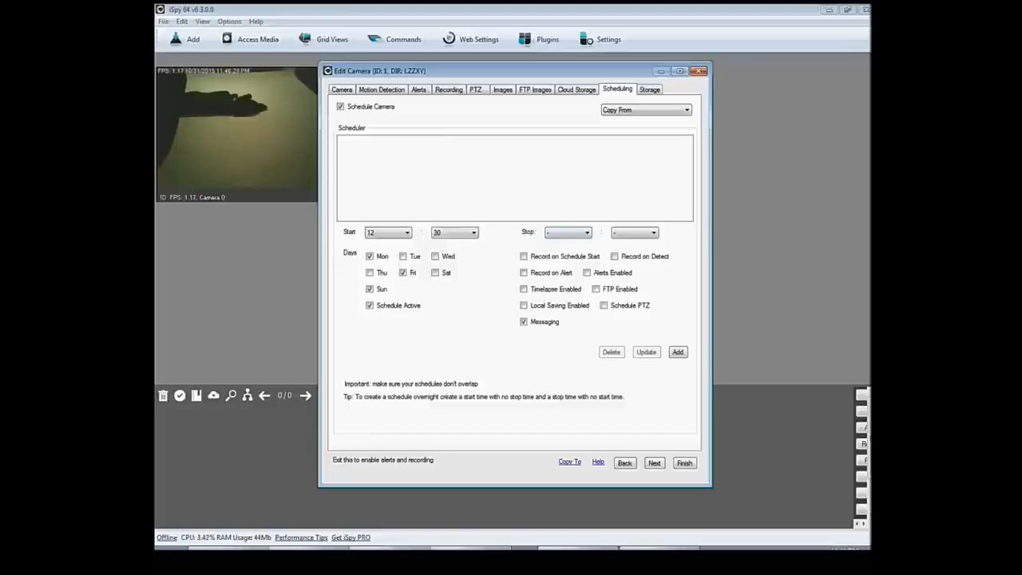
click(340, 106)
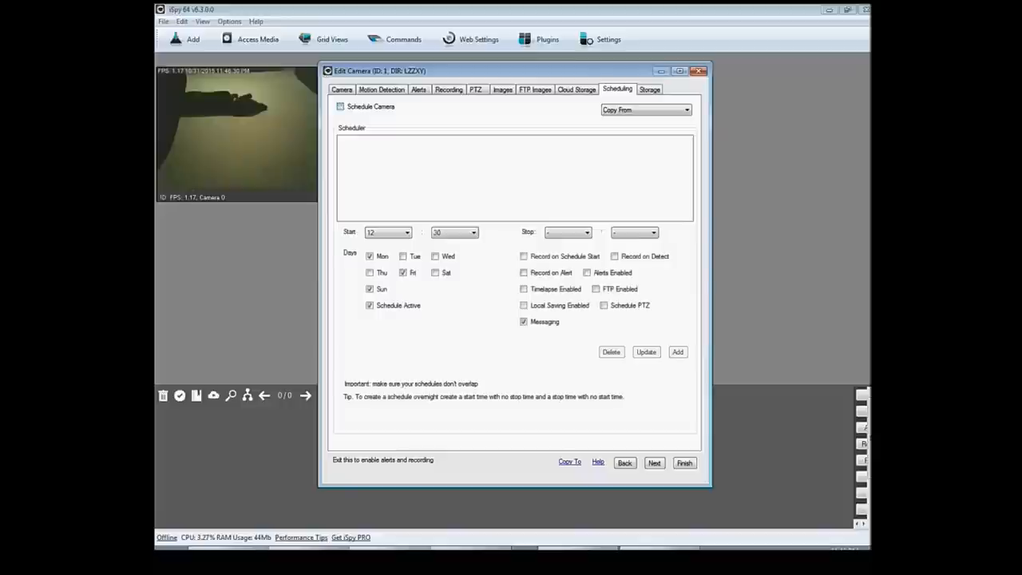
click(648, 89)
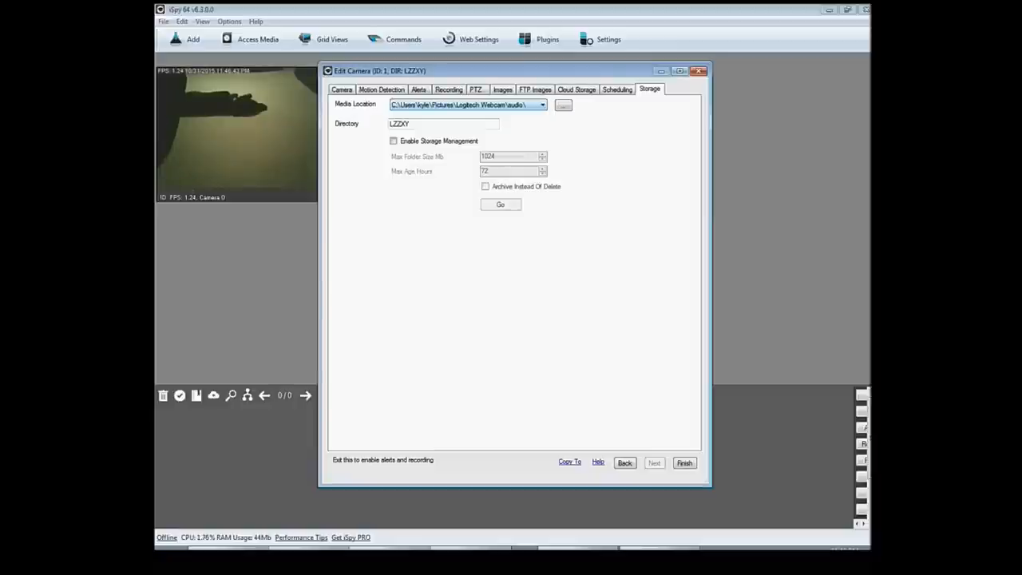
- Enable storage management with the 1024 MB folder size limit and finish the first camera
click(448, 88)
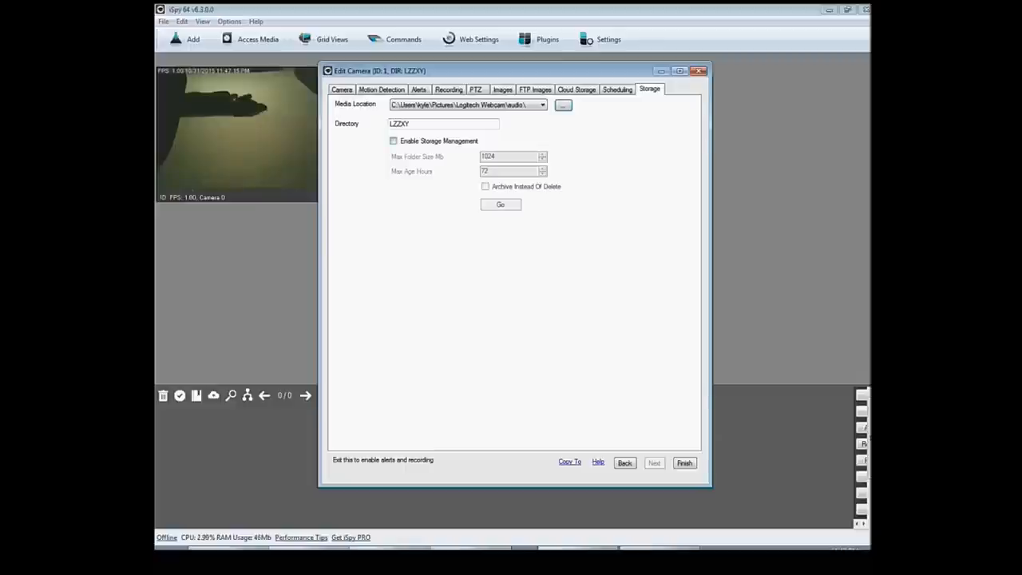
click(392, 141)
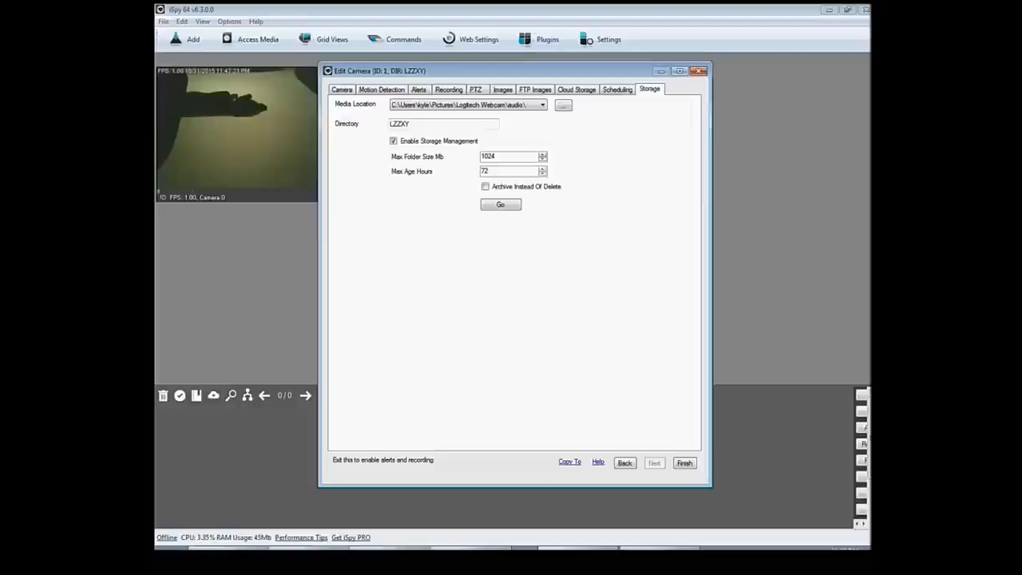
triple_click(510, 171)
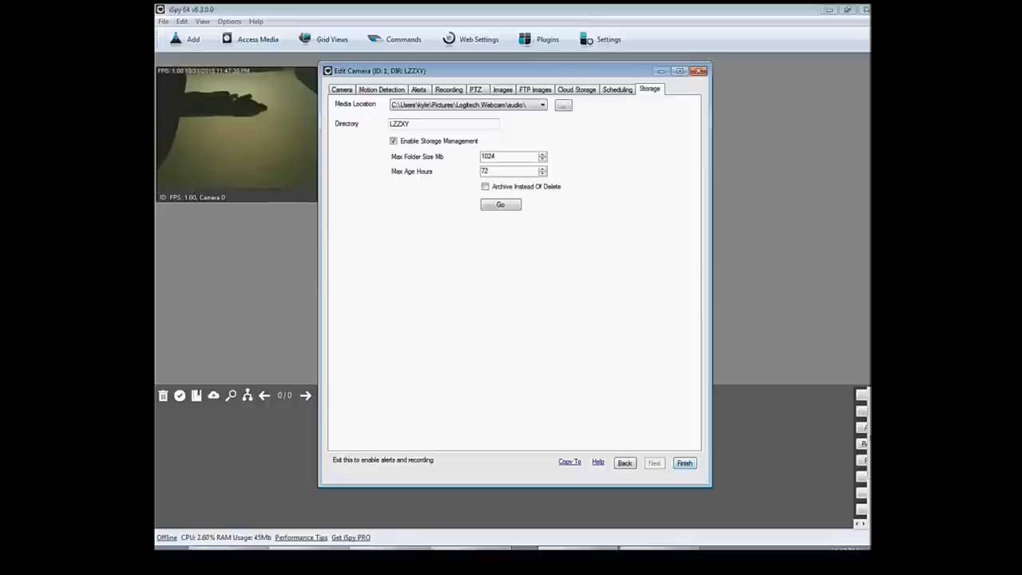
click(684, 462)
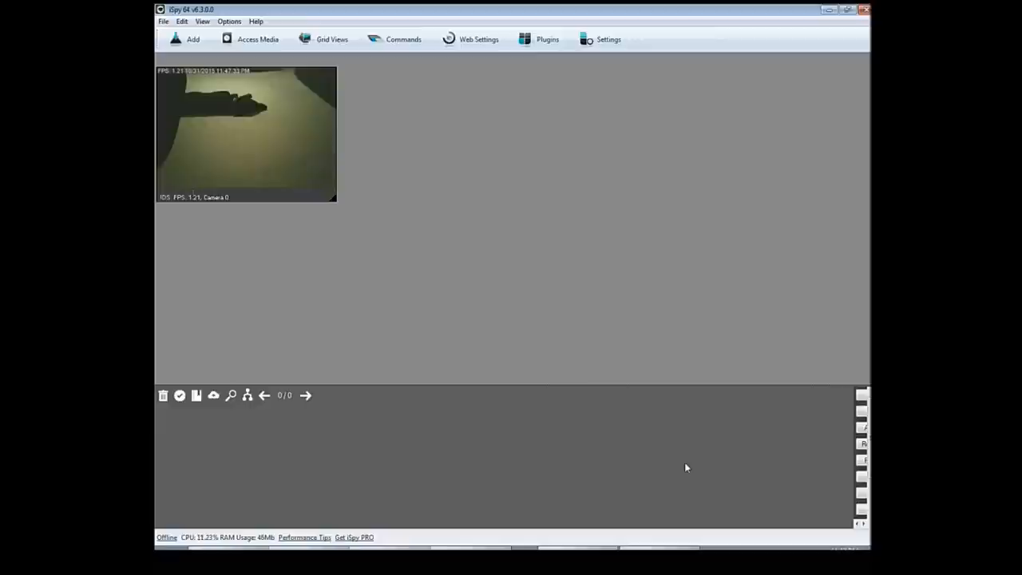
- Open the Add menu listing camera and other source types
click(192, 39)
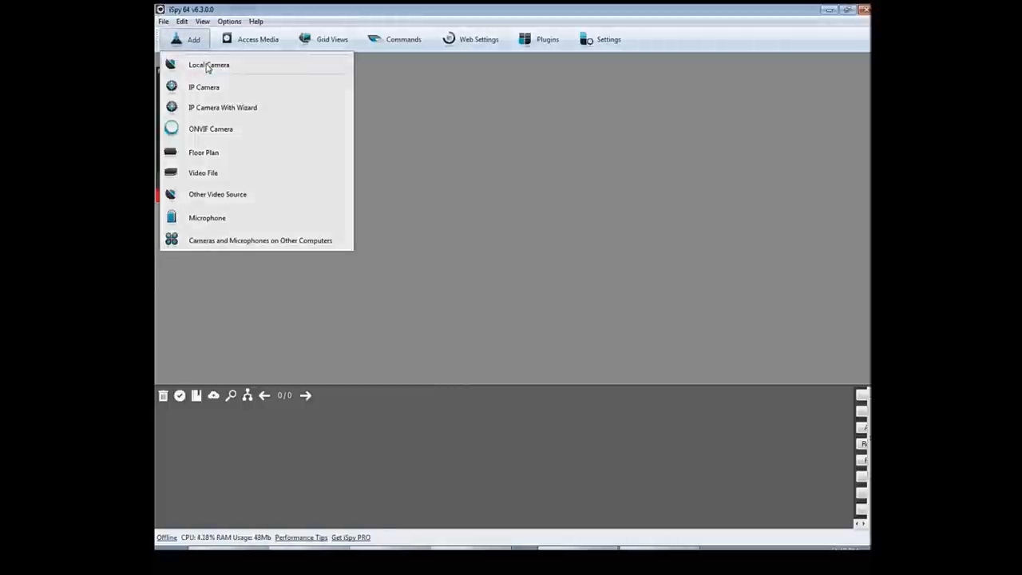
mouse_move(325, 92)
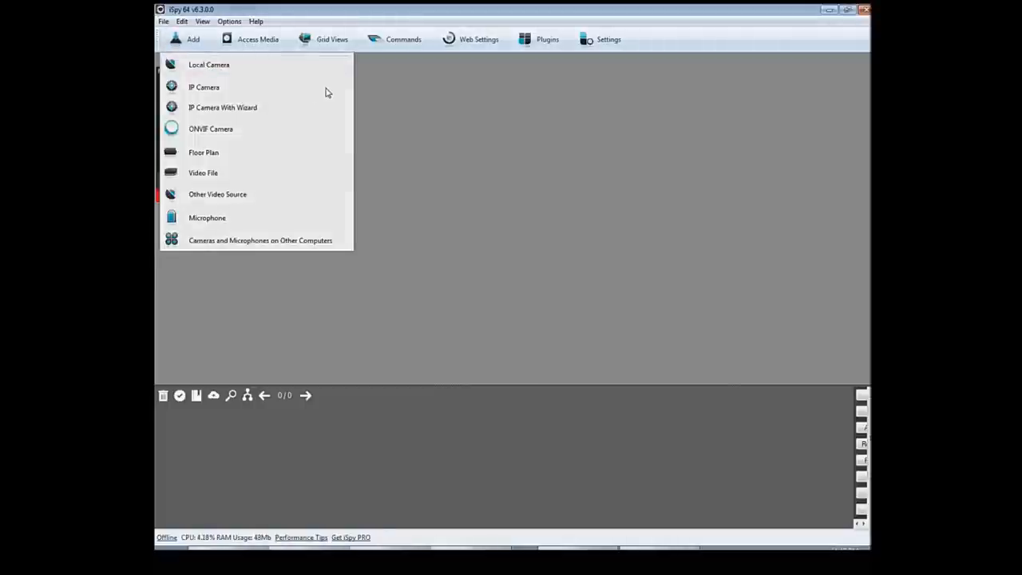
- Add a Local Camera using the Integrated Webcam as its video device
click(208, 64)
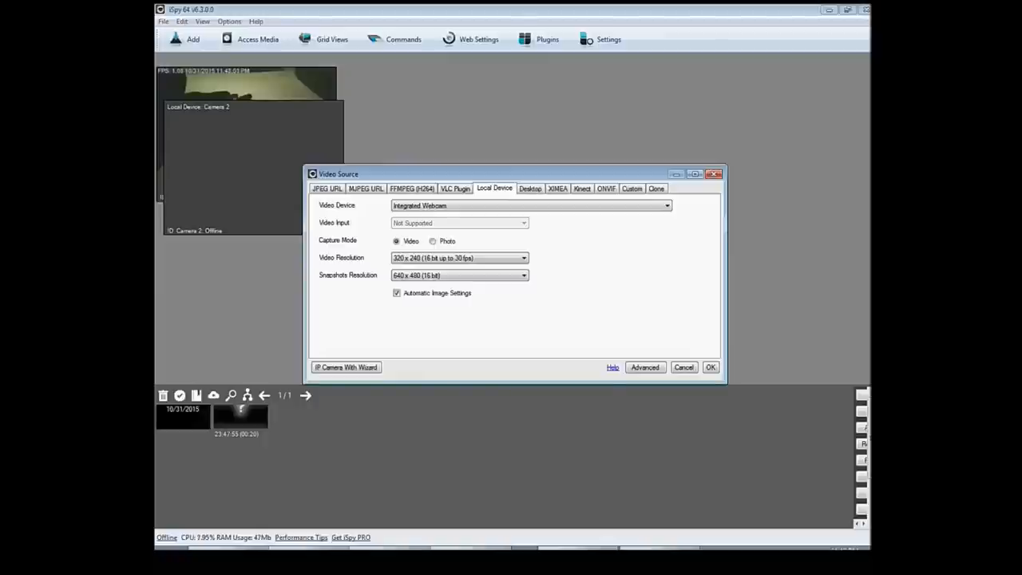
click(667, 205)
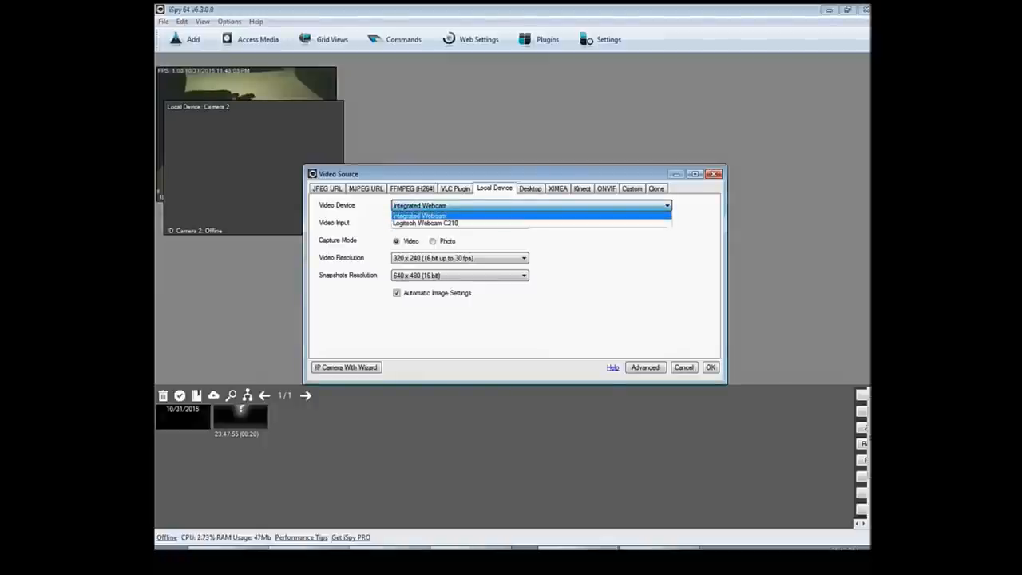
click(419, 215)
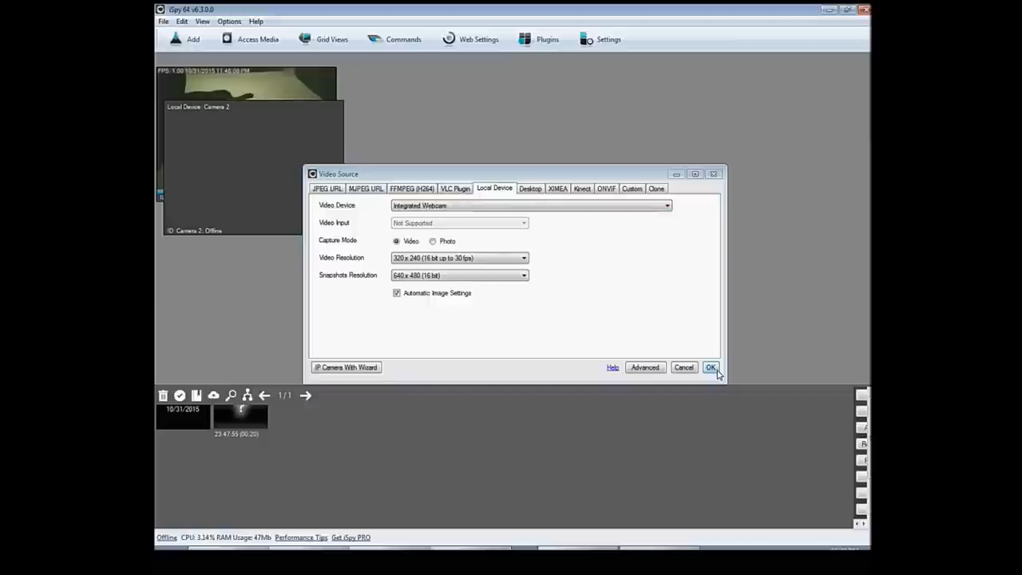
click(710, 367)
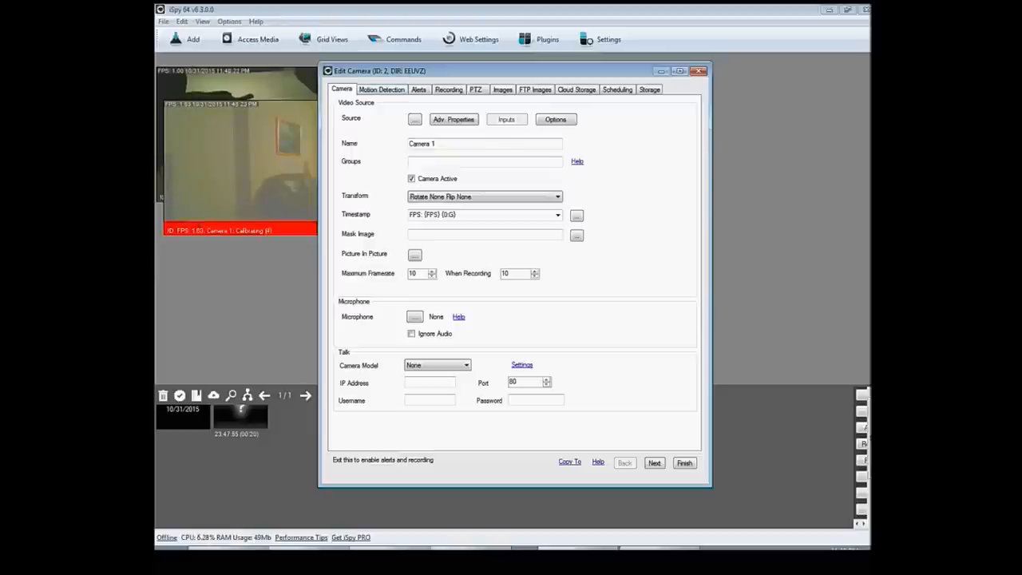
- Review the second camera's Motion Detection and Storage settings, then click Finish
click(380, 88)
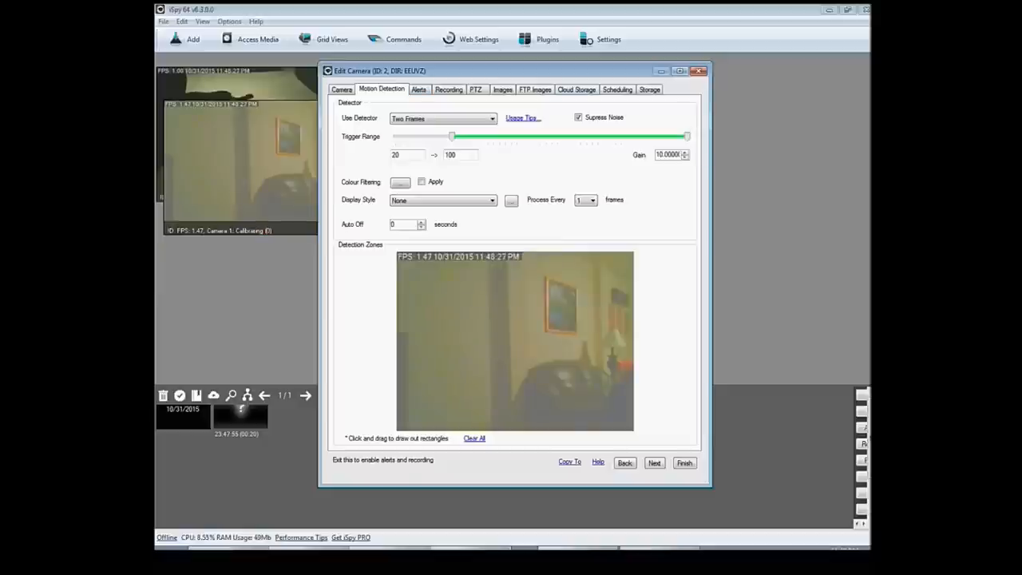
click(649, 88)
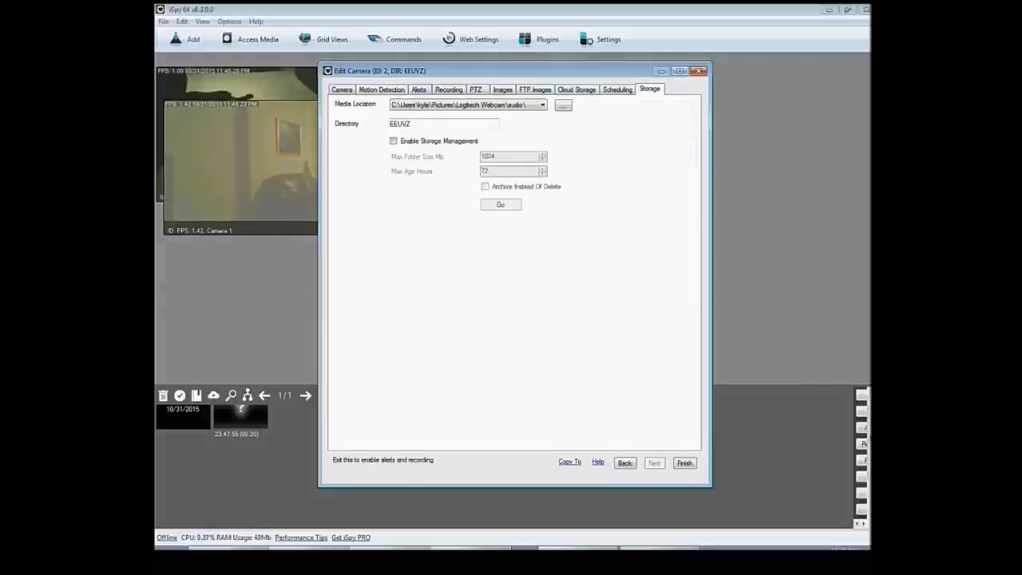
click(684, 463)
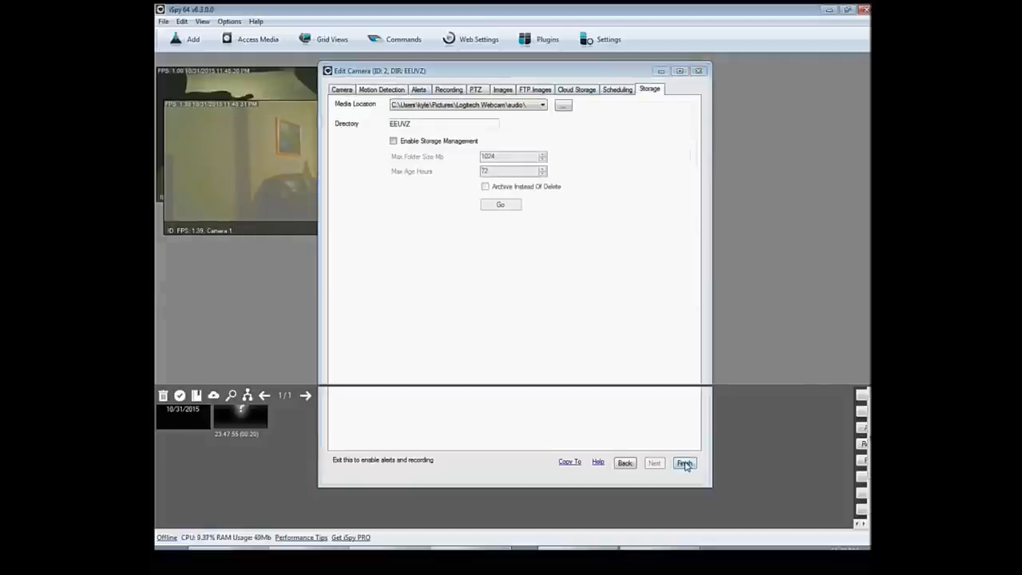
click(684, 463)
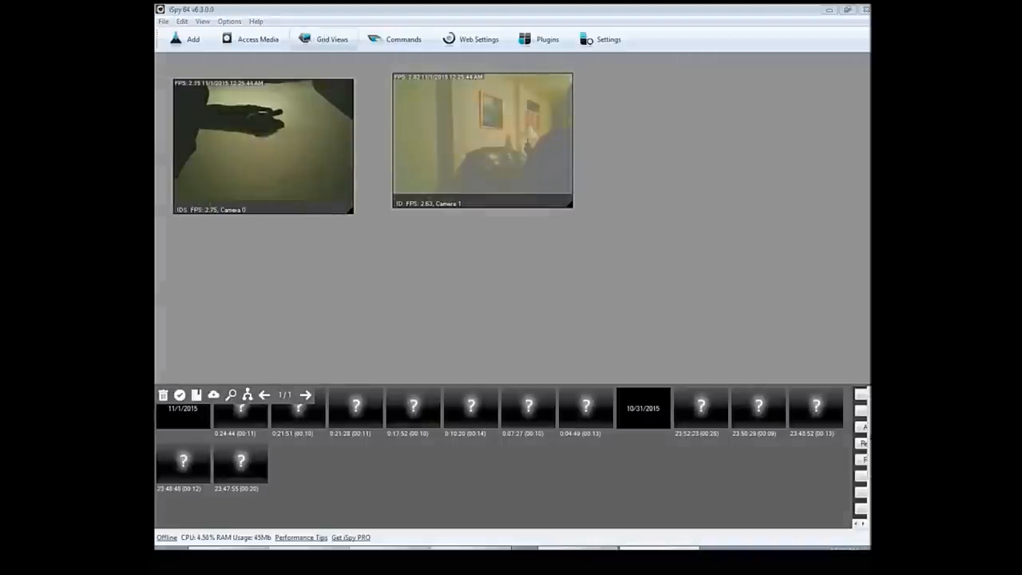
- Create a new grid view 'dog cam' with 2 columns on DISPLAY2
click(330, 38)
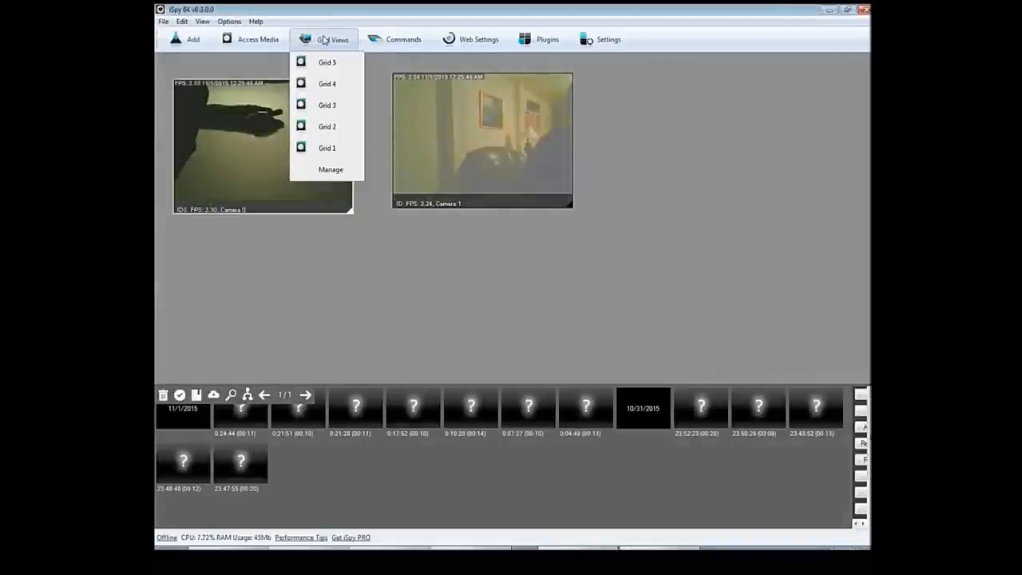
click(330, 169)
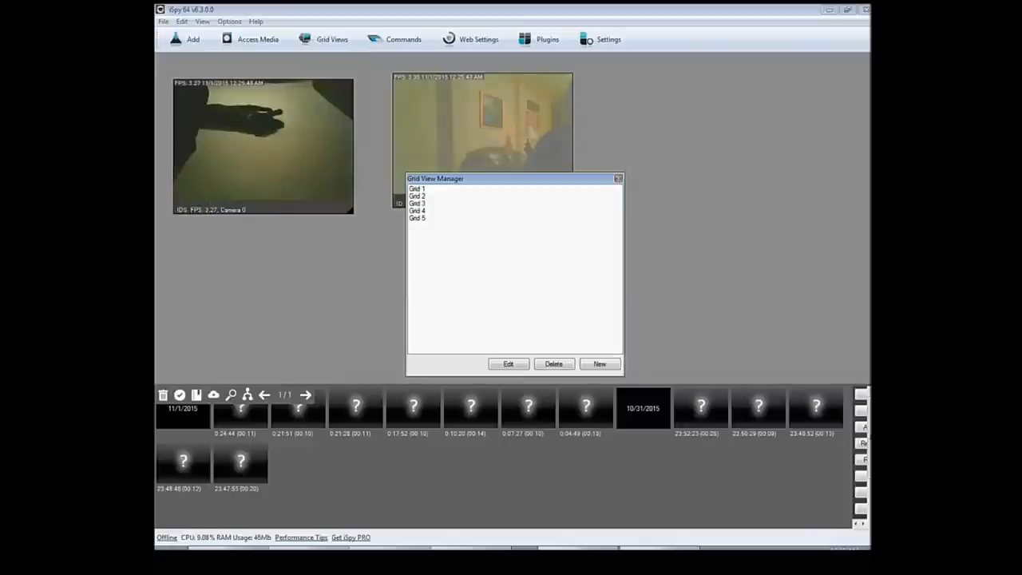
click(599, 364)
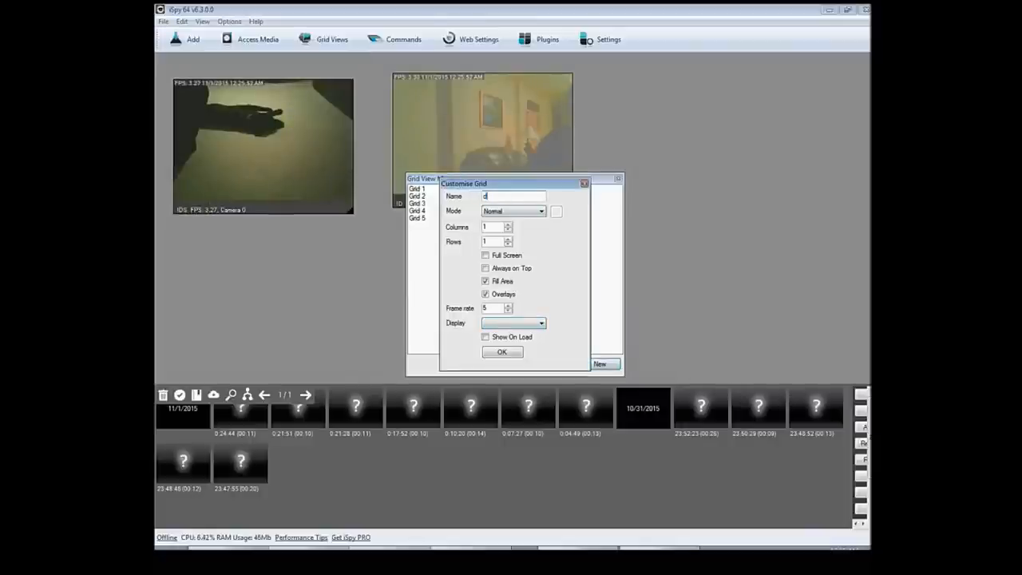
text(dog cam)
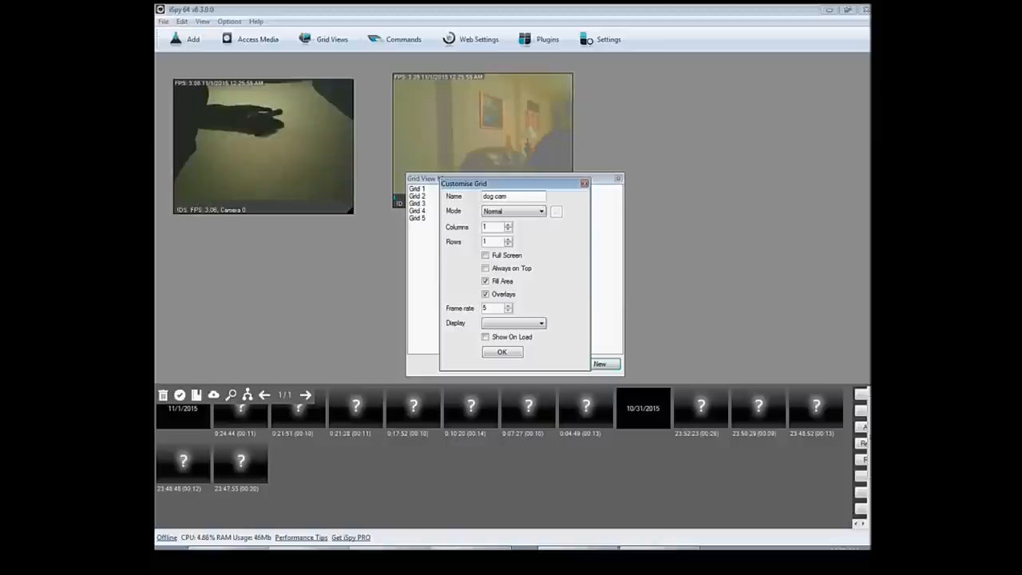
click(507, 224)
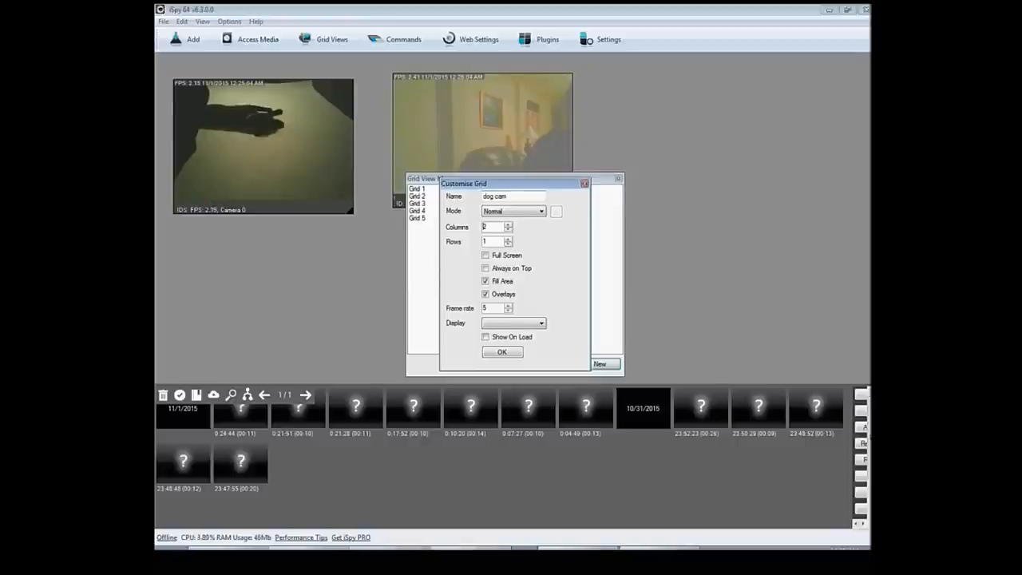
click(541, 322)
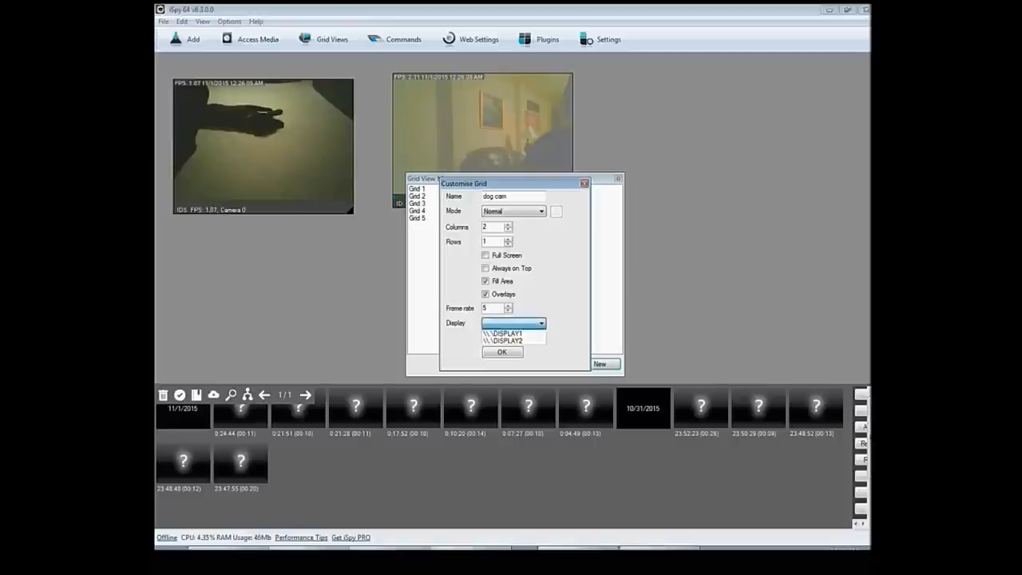
click(509, 340)
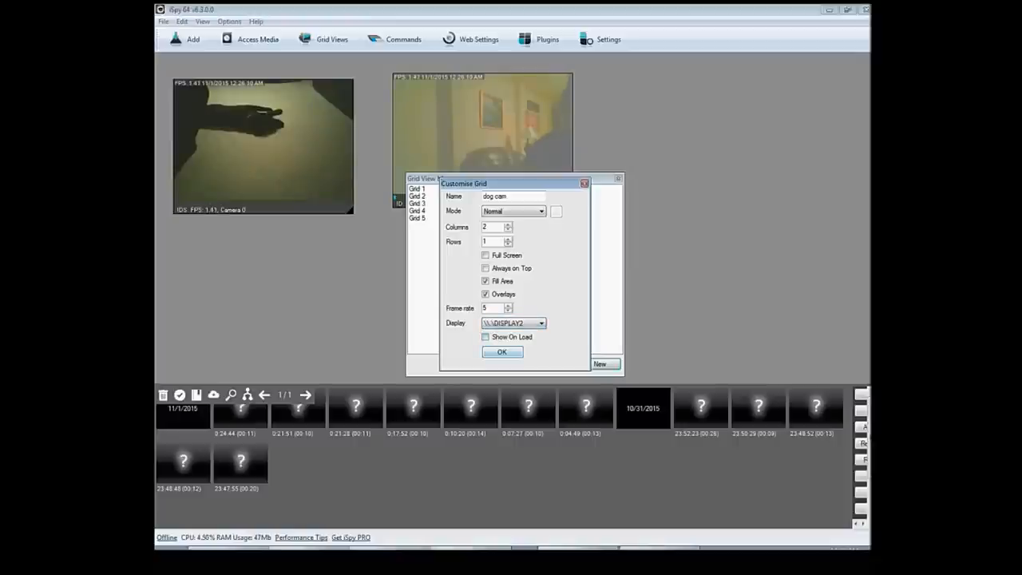
click(501, 351)
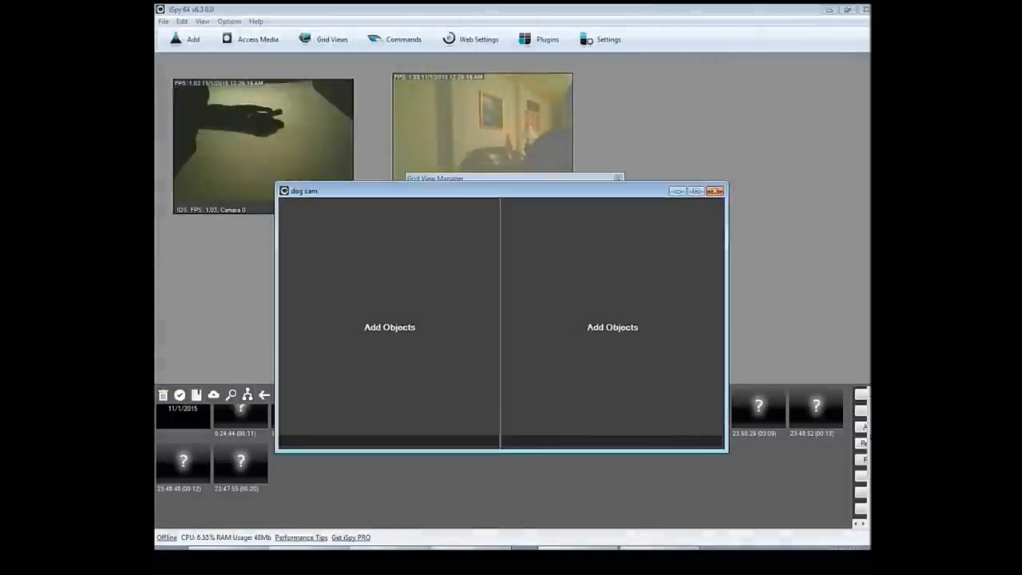
- Assign Camera 0 to the left grid cell and Camera 1 to the right
click(389, 327)
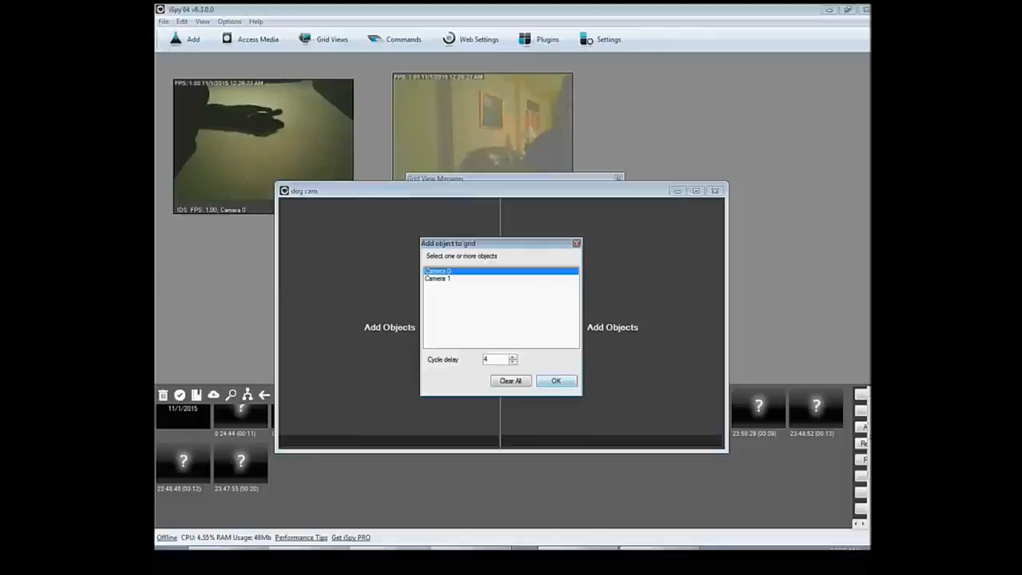
click(555, 380)
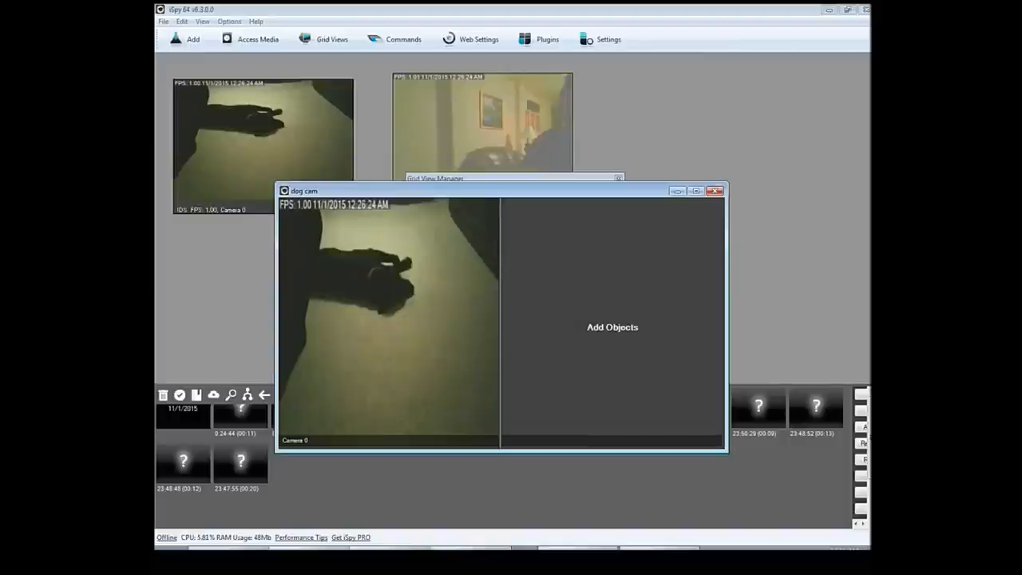
click(612, 326)
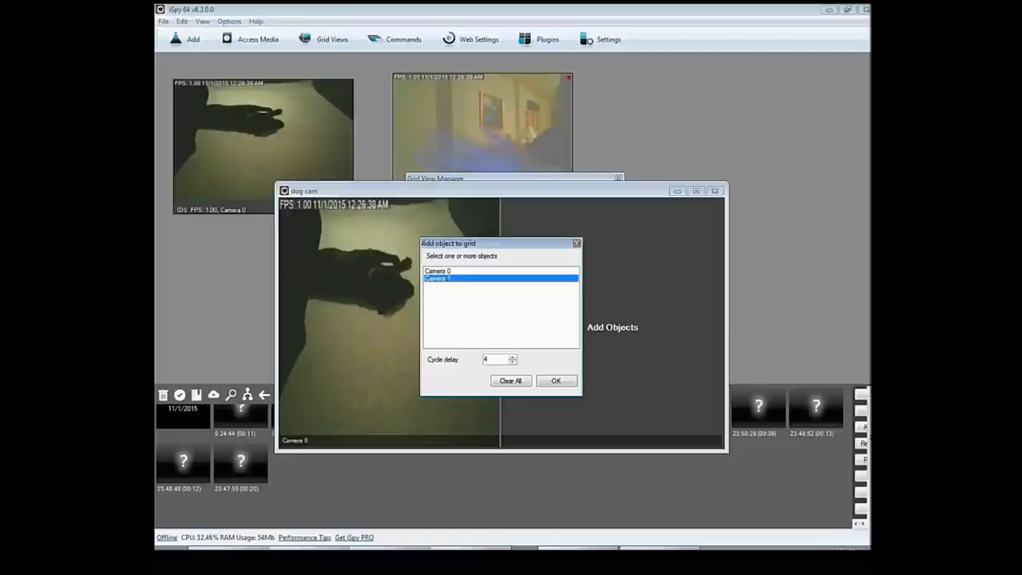
click(556, 380)
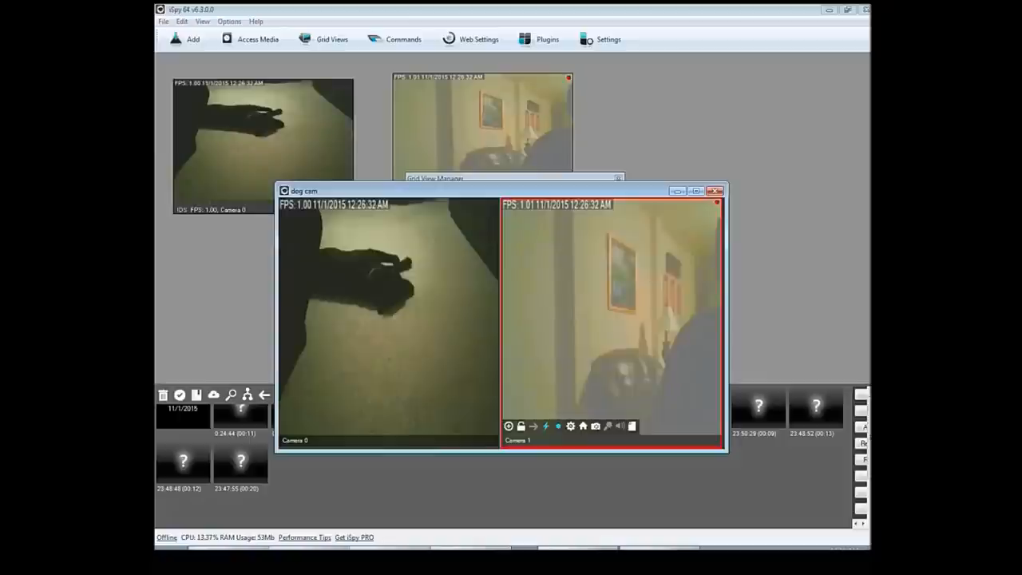